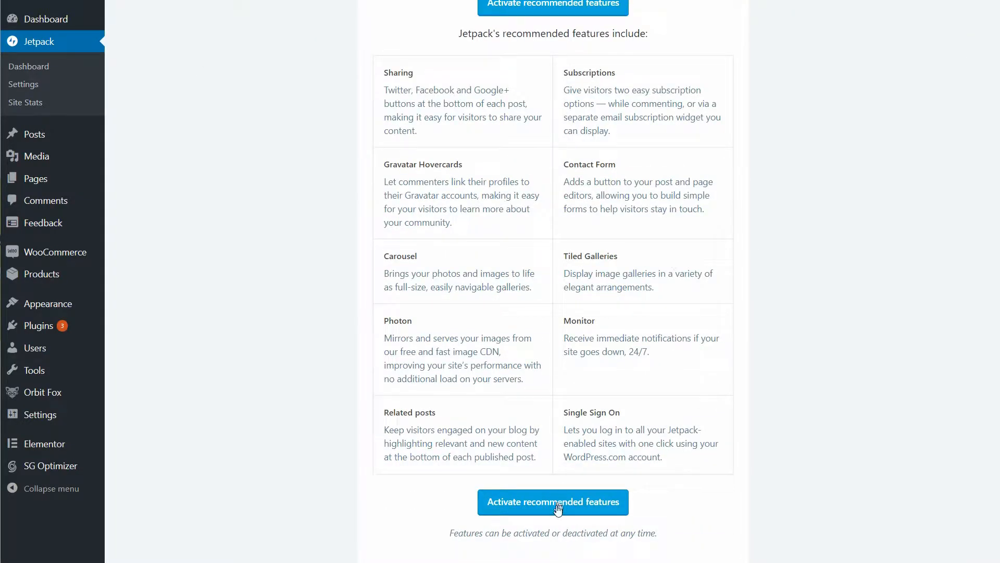
Activate Jetpack's recommended features and open Jetpack's settings
{"action": "left_click", "coordinate": [553, 503]}
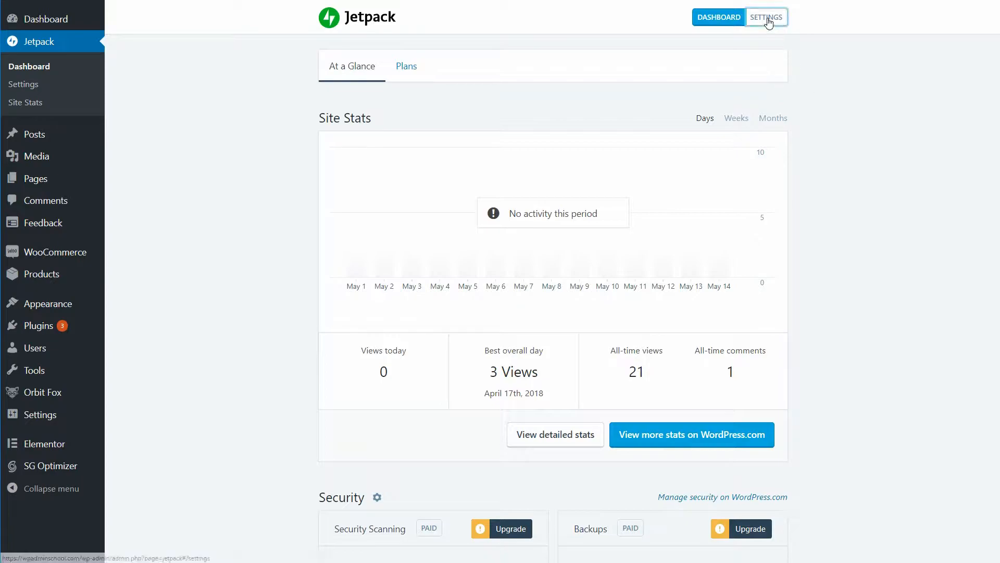
{"action": "left_click", "coordinate": [766, 16]}
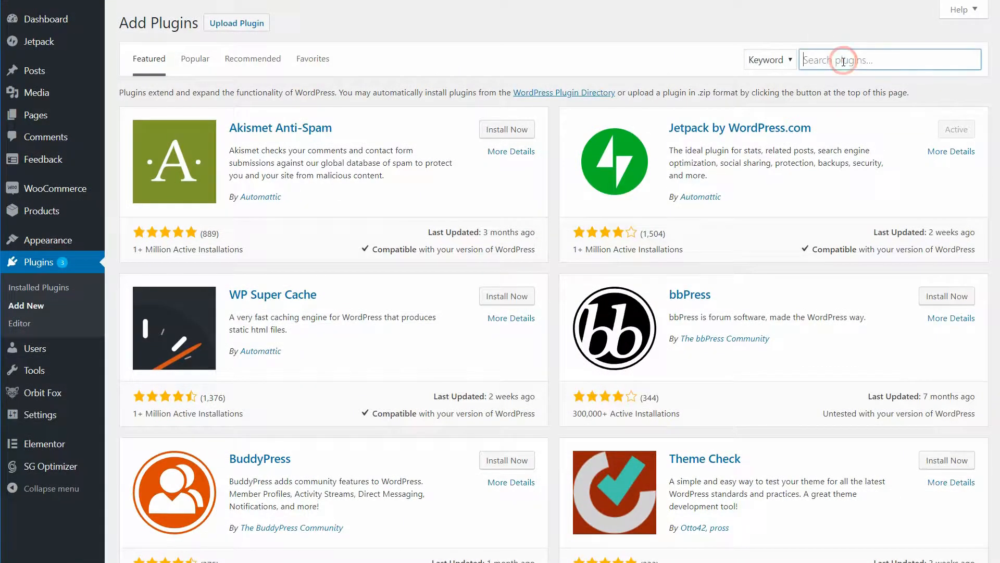
Search plugins for 'uptime monitoring' and 'social share', then return to the Jetpack dashboard
{"action": "type", "text": "uptime monitoring"}
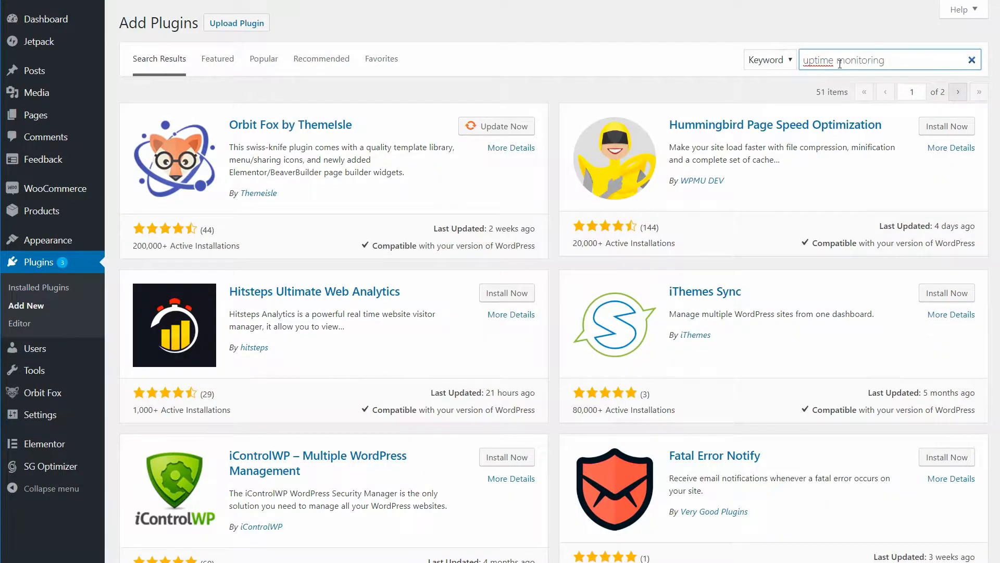
{"action": "type", "text": "social share"}
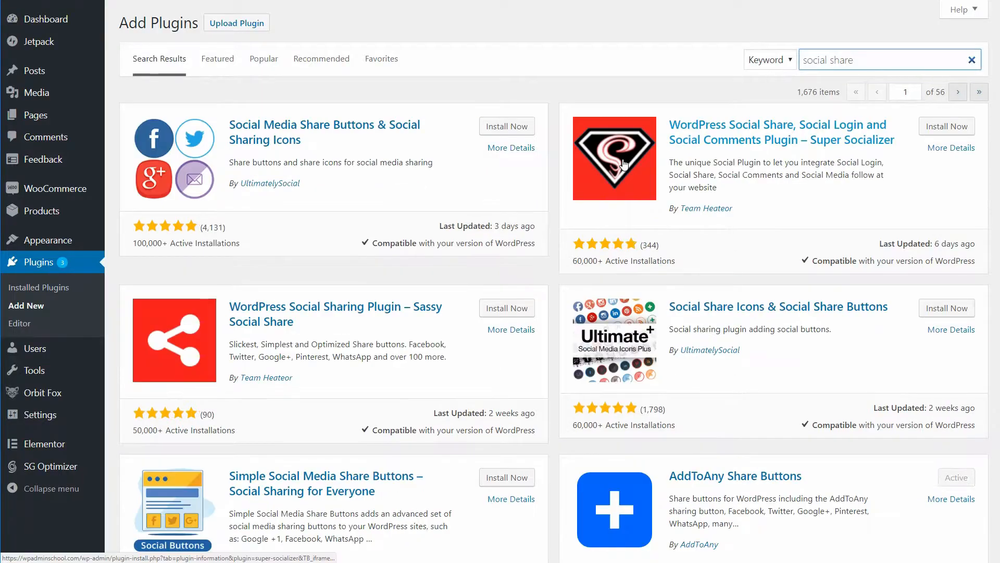
{"action": "left_click", "coordinate": [35, 42]}
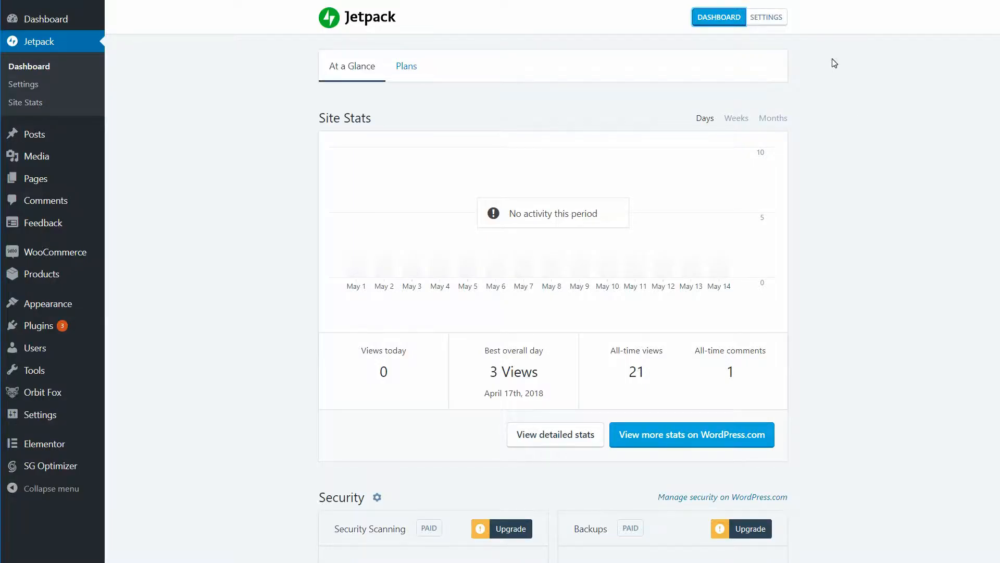
Browse Jetpack's settings and scroll through the Traffic section
{"action": "left_click", "coordinate": [767, 16]}
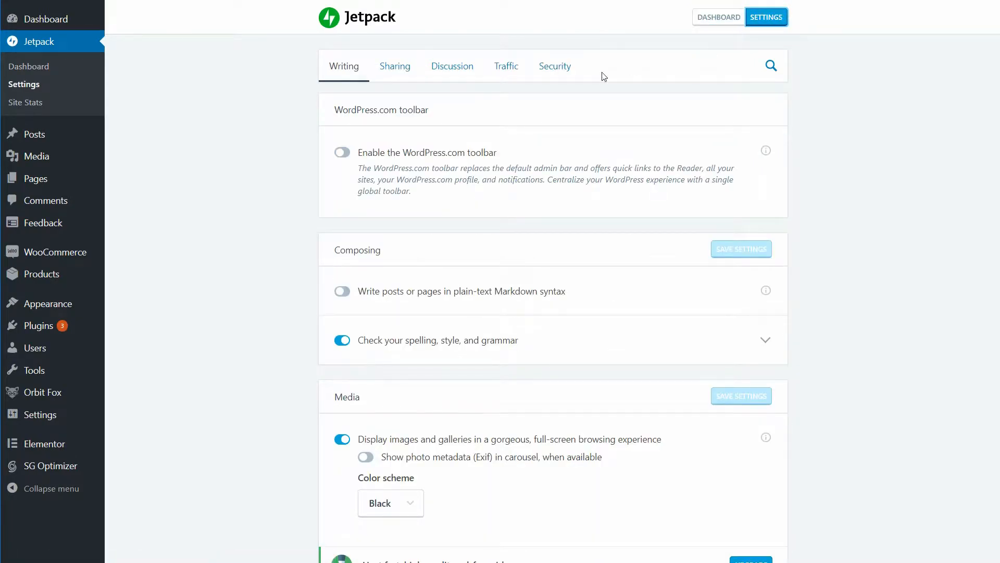
{"action": "left_click", "coordinate": [555, 66]}
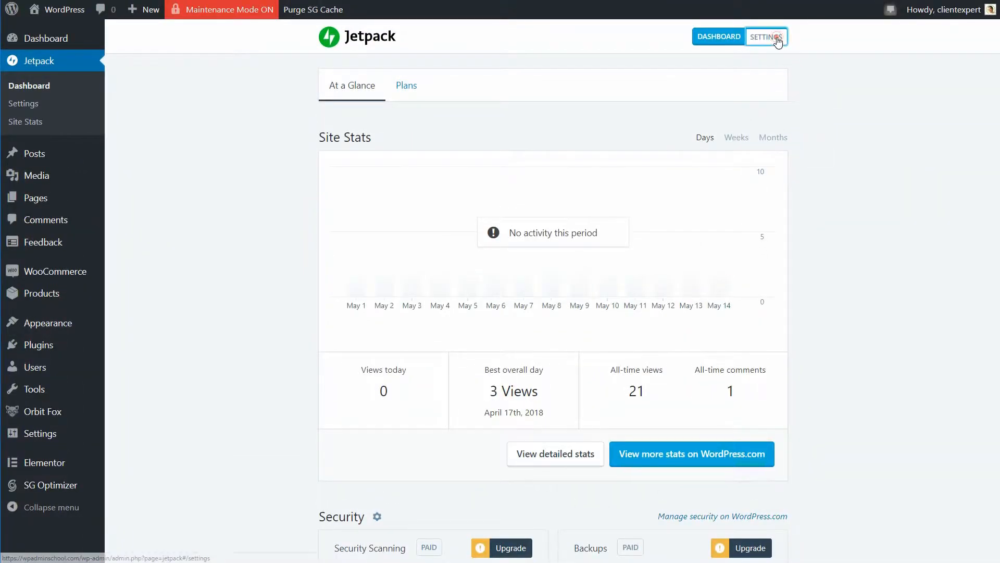
{"action": "left_click", "coordinate": [766, 36]}
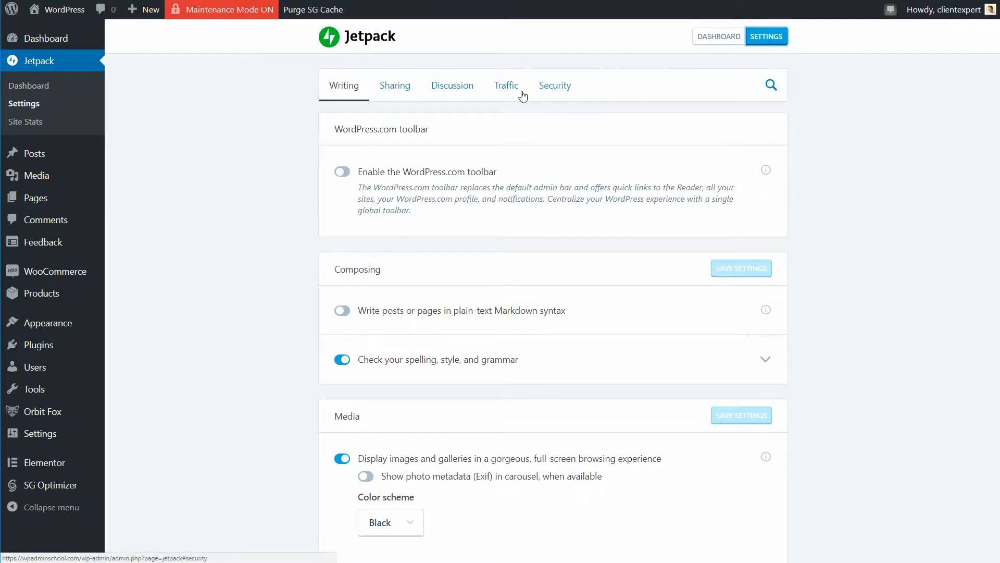
{"action": "left_click", "coordinate": [506, 84]}
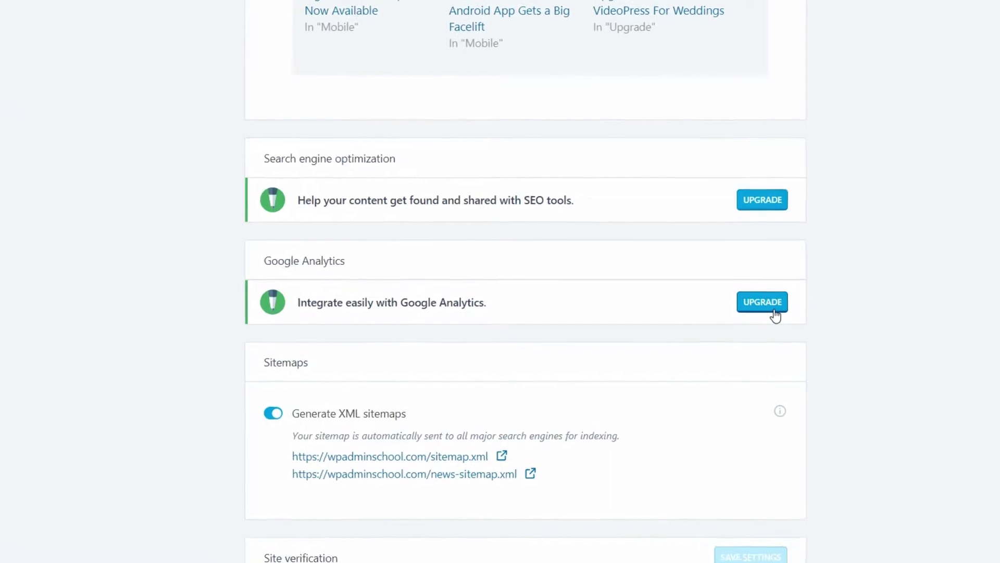
{"action": "scroll", "scroll_direction": "down", "scroll_amount": 3}
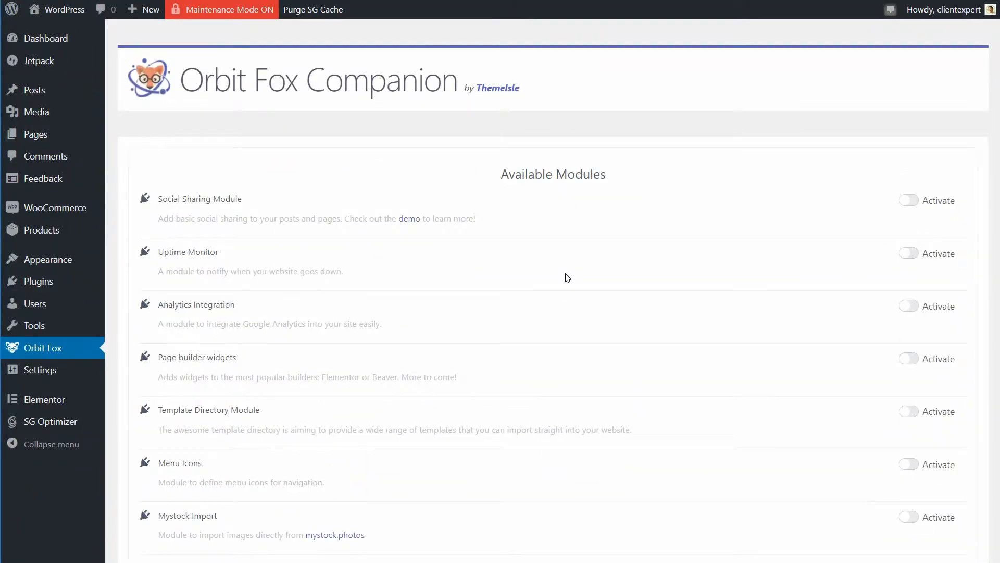
{"action": "mouse_move", "coordinate": [857, 313]}
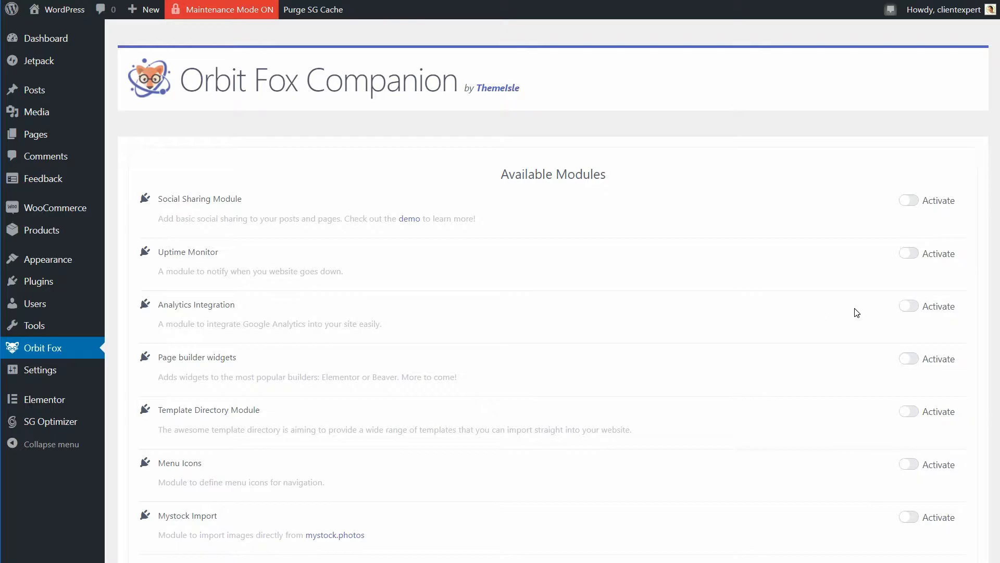
Switch on Orbit Fox Companion's Analytics Integration, Social Sharing Module and Menu Icons
{"action": "left_click", "coordinate": [909, 306]}
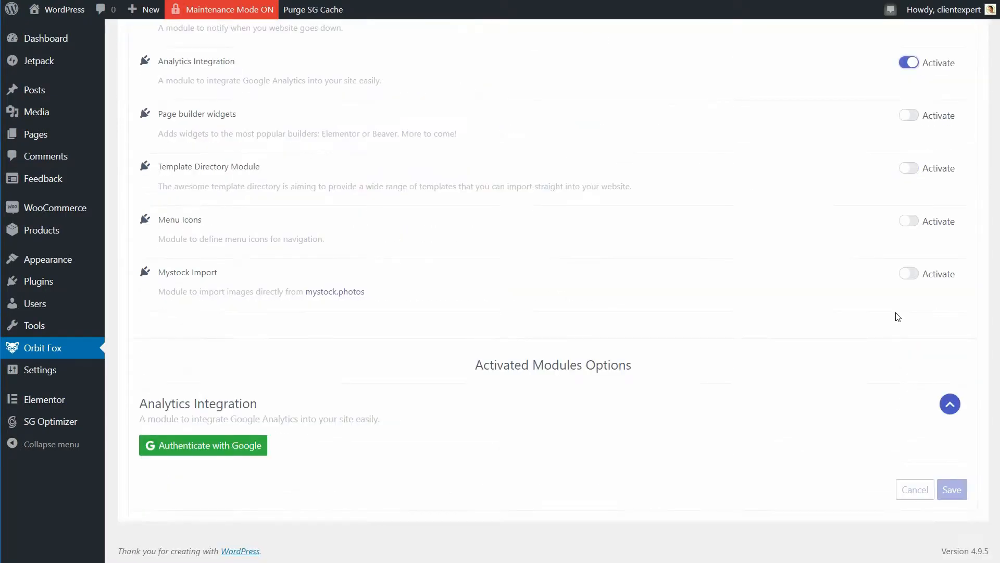
{"action": "scroll", "scroll_direction": "up", "scroll_amount": 3}
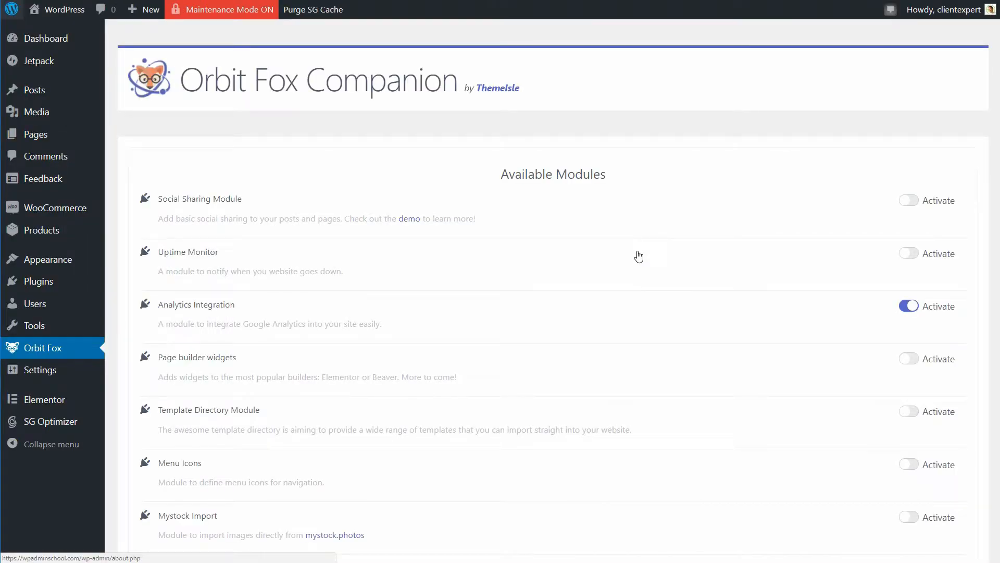
{"action": "scroll", "scroll_direction": "down", "scroll_amount": 3}
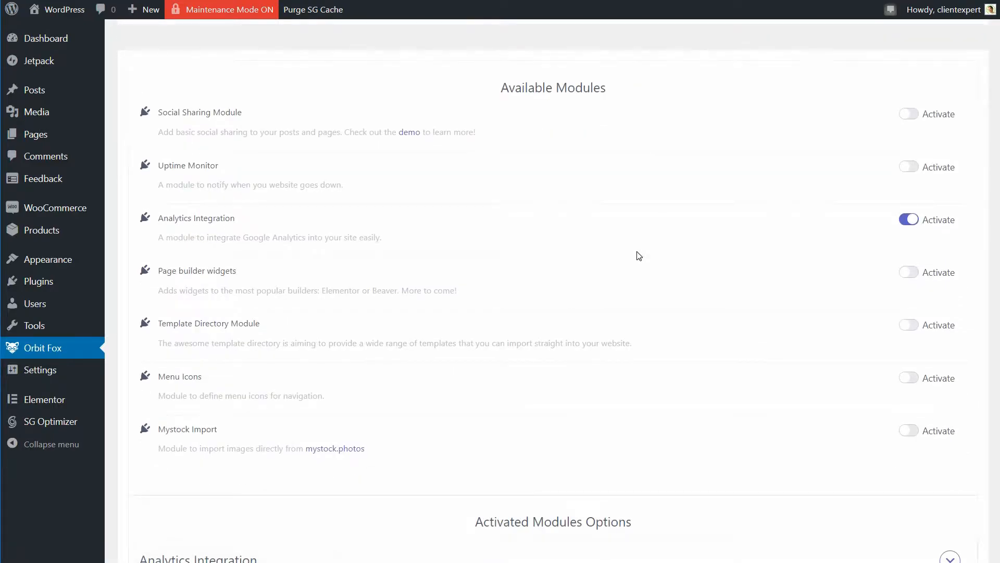
{"action": "mouse_move", "coordinate": [909, 118]}
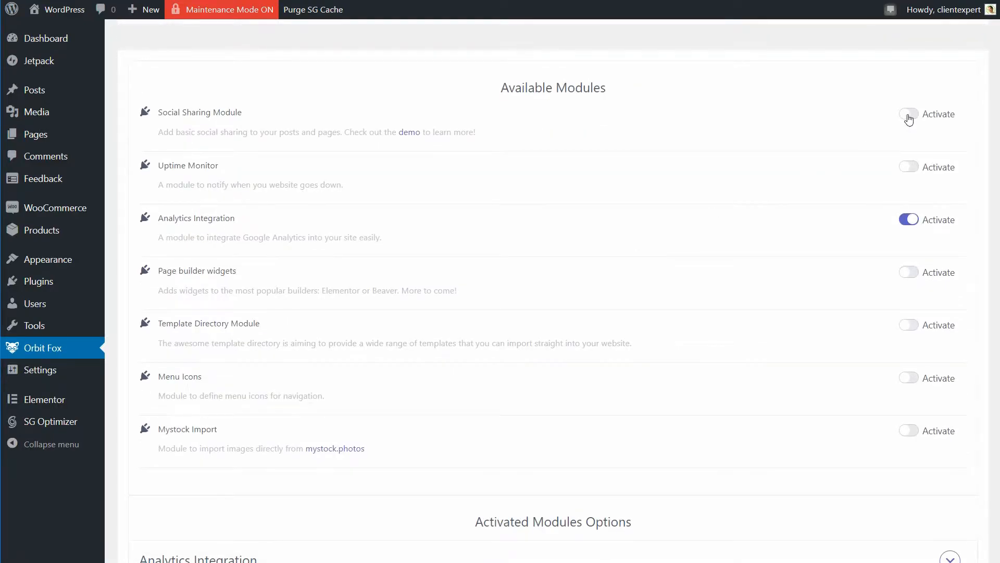
{"action": "left_click", "coordinate": [909, 114]}
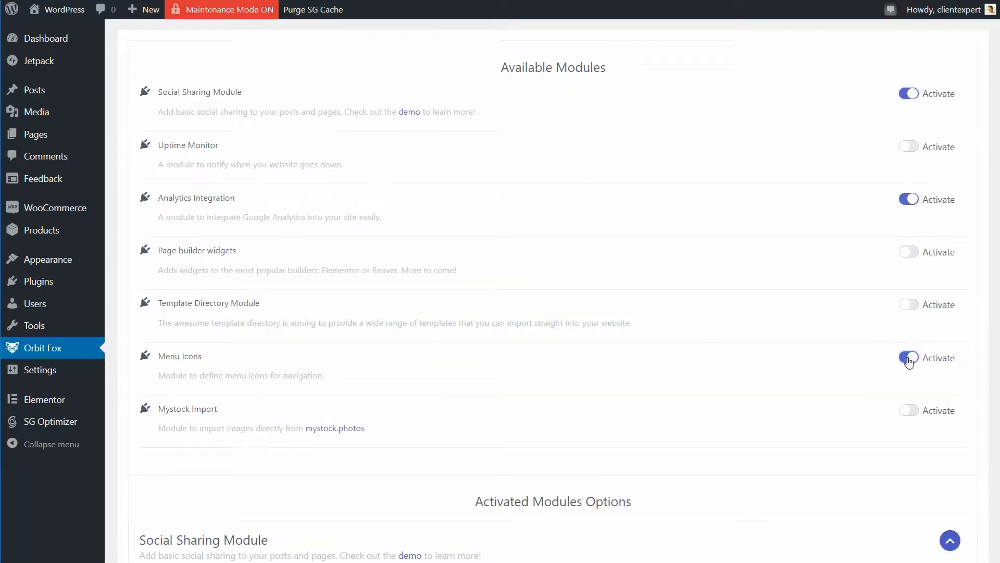
{"action": "left_click", "coordinate": [908, 305]}
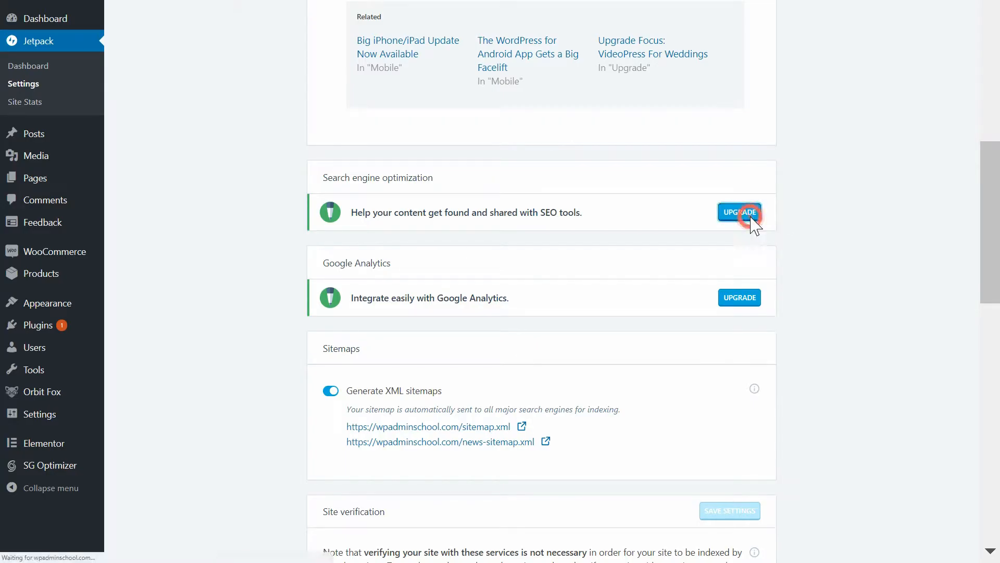
Check Jetpack's paid SEO upgrade, then install Yoast SEO from the plugin directory
{"action": "left_click", "coordinate": [739, 212]}
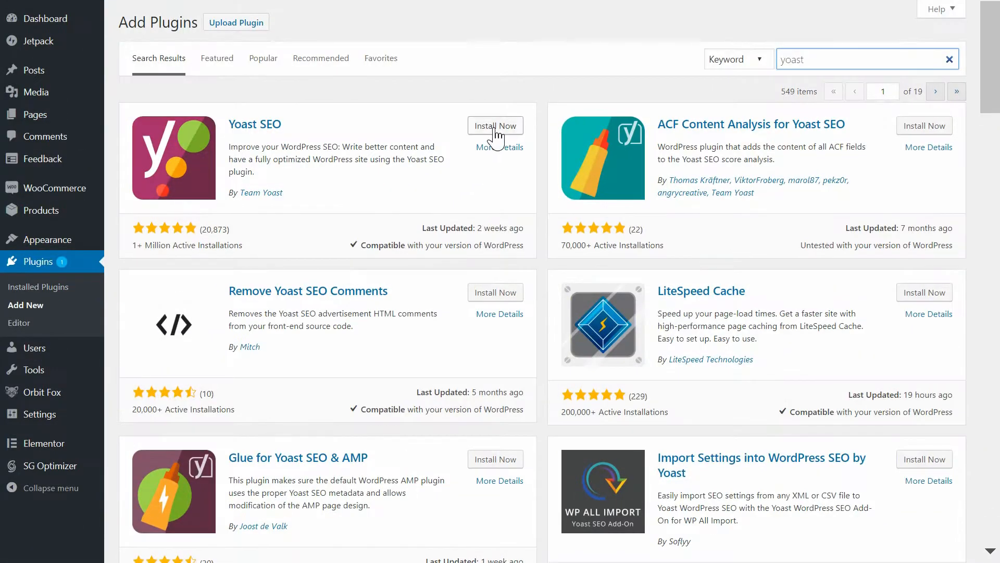
{"action": "left_click", "coordinate": [495, 126]}
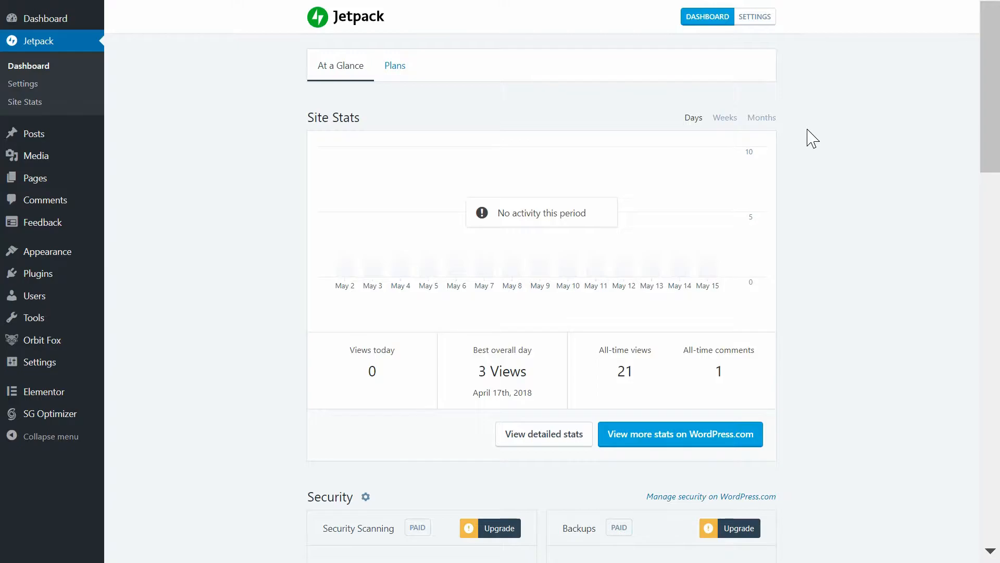
Review Jetpack's Security backups upgrade, then install Wordfence Security instead
{"action": "left_click", "coordinate": [755, 16]}
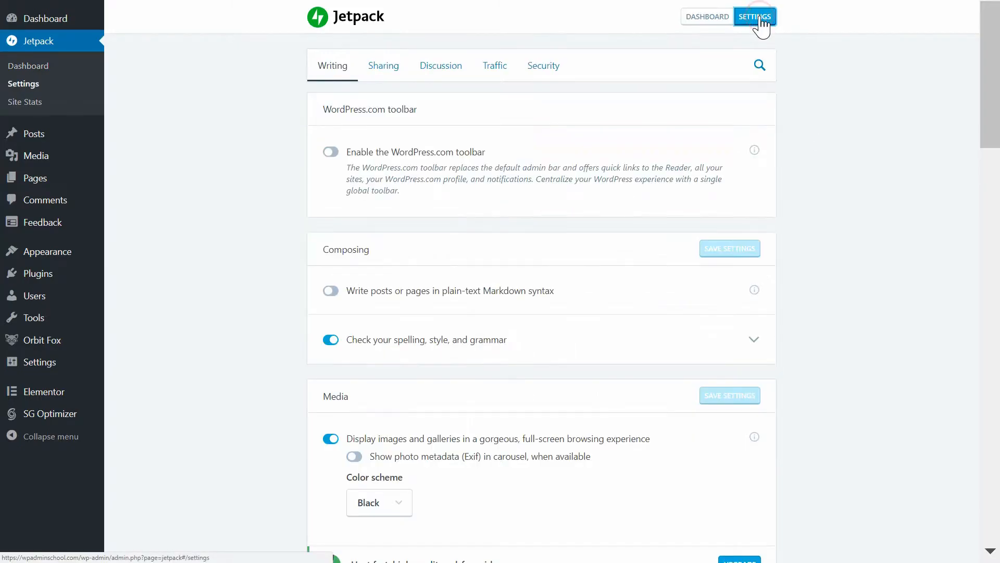
{"action": "left_click", "coordinate": [544, 66]}
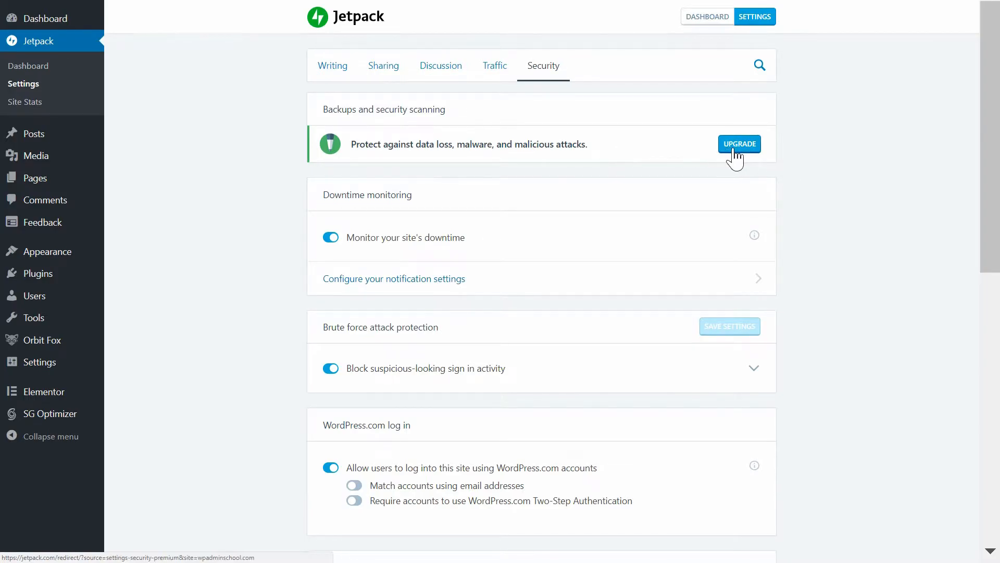
{"action": "left_click", "coordinate": [740, 144]}
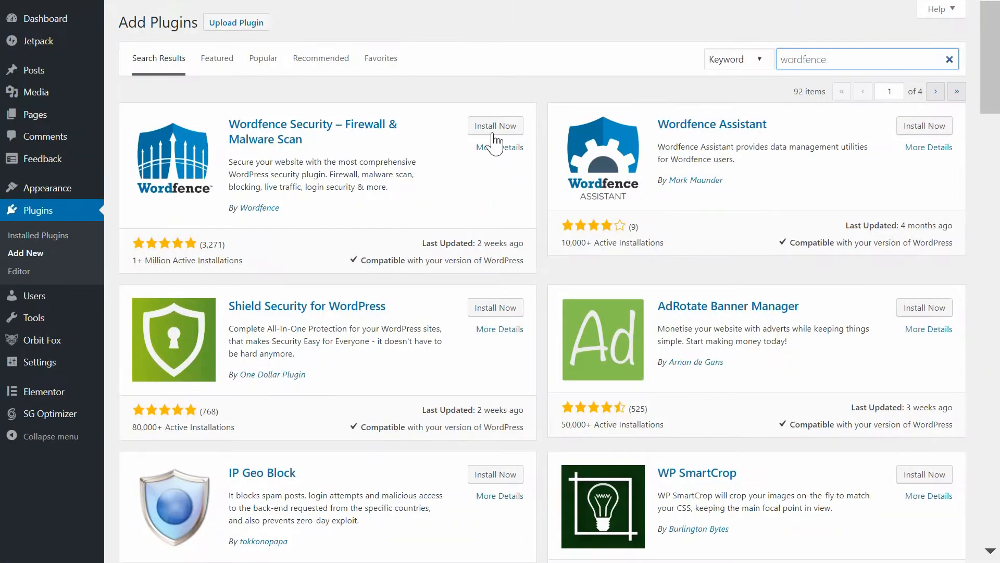
{"action": "left_click", "coordinate": [495, 126]}
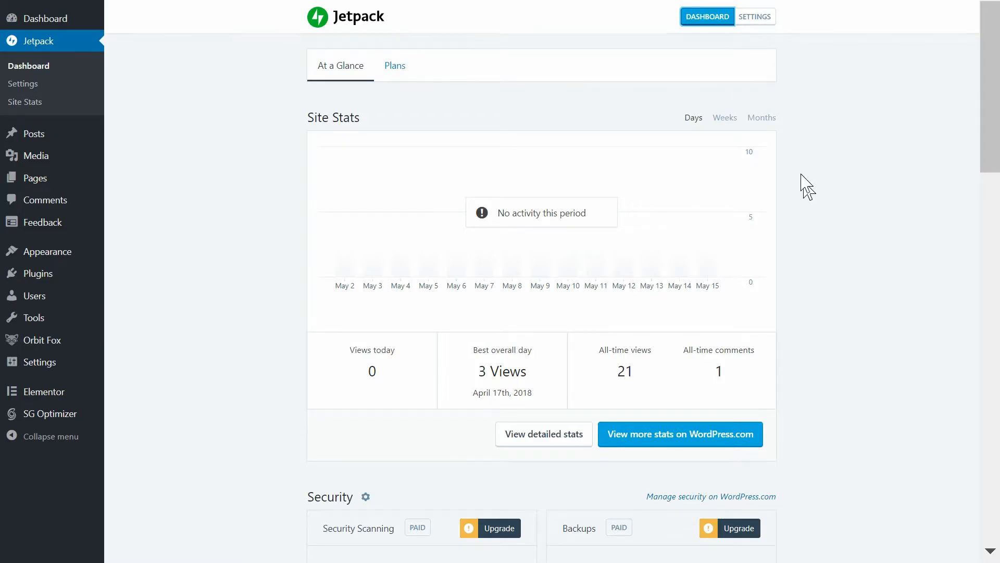
Check Jetpack's Sharing settings, then search for and open WordPress to Buffer
{"action": "left_click", "coordinate": [755, 16]}
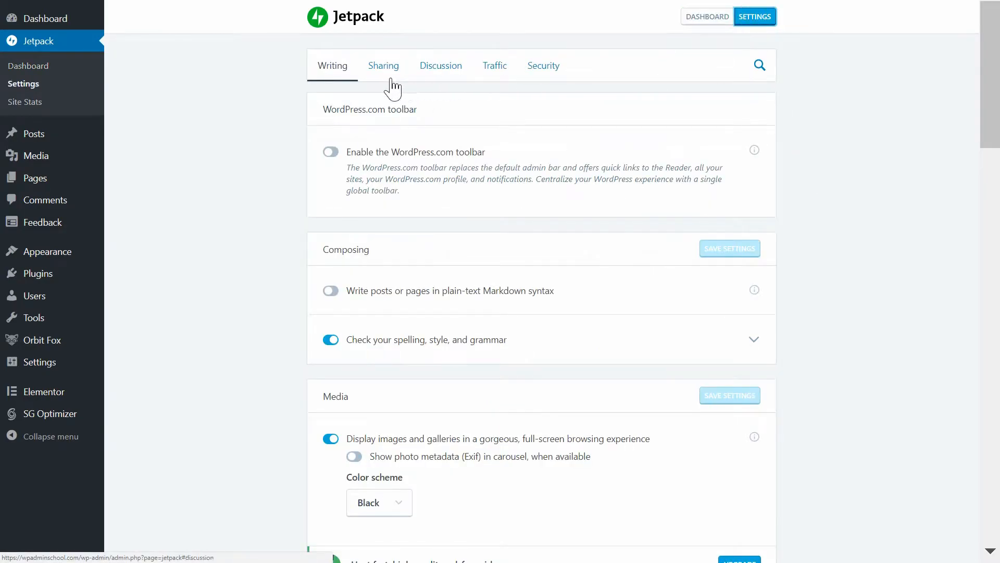
{"action": "left_click", "coordinate": [383, 65]}
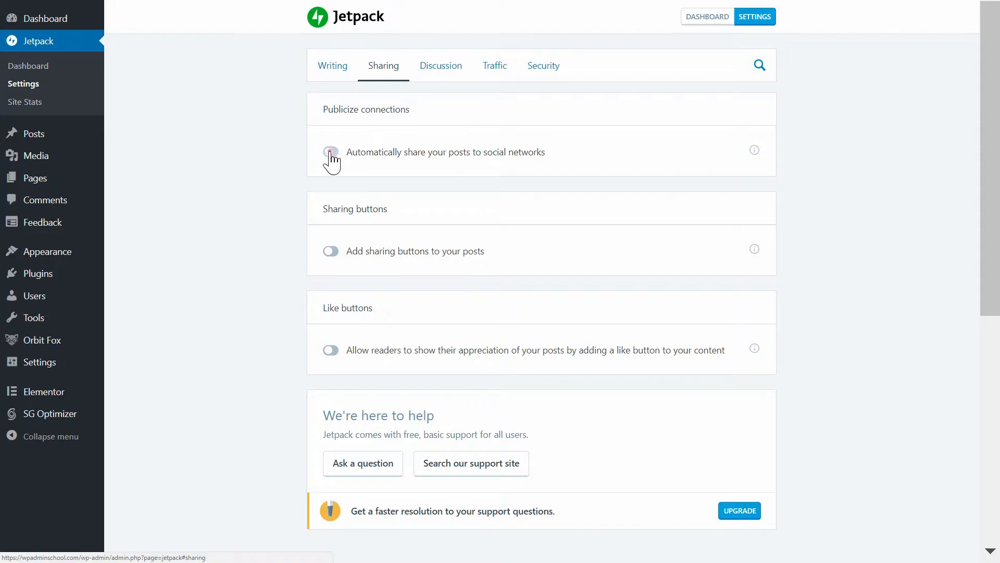
{"action": "left_click", "coordinate": [330, 152]}
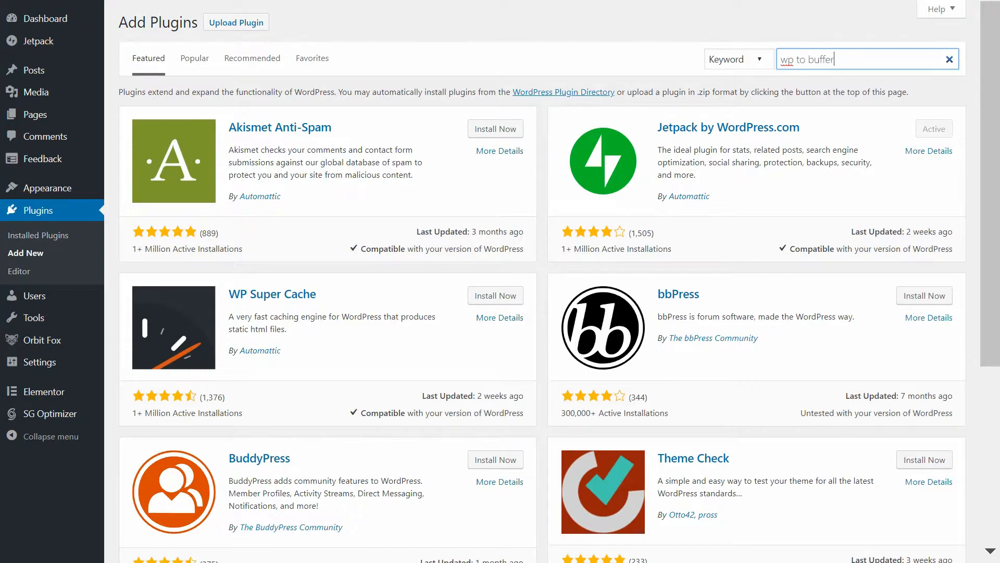
{"action": "key", "text": "Enter"}
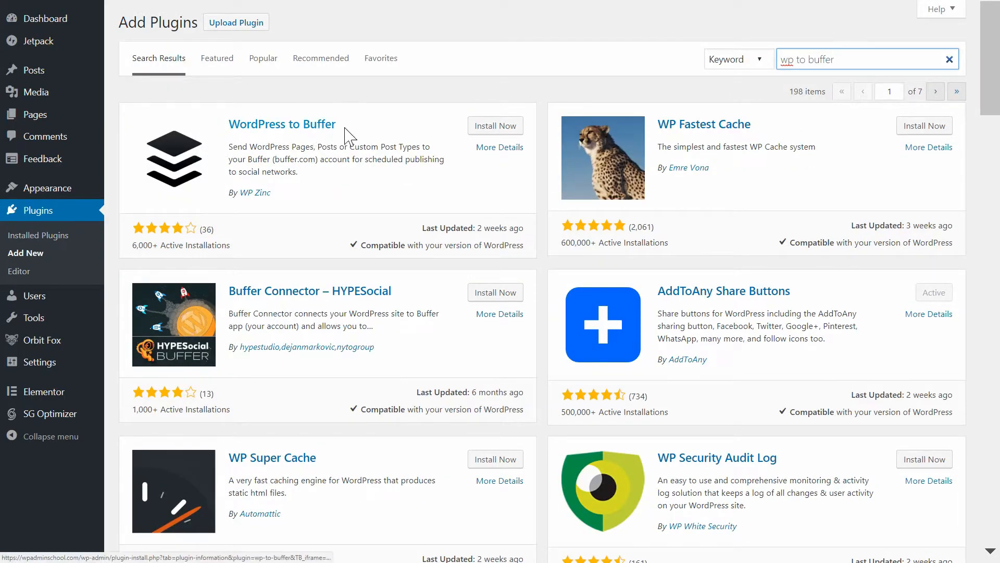
{"action": "left_click", "coordinate": [281, 124]}
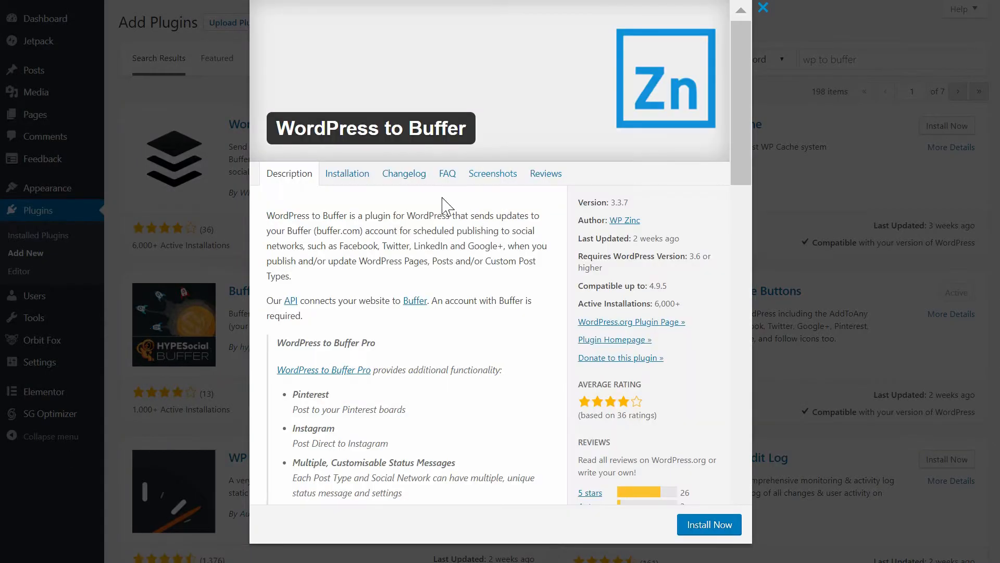
{"action": "mouse_move", "coordinate": [494, 177]}
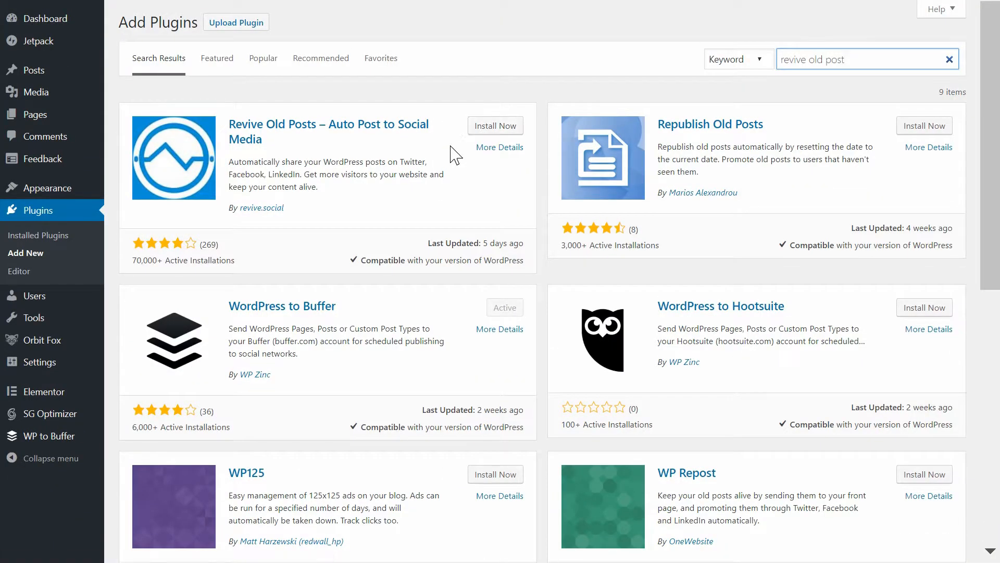
Install Revive Old Posts and view its plugin details
{"action": "left_click", "coordinate": [495, 125]}
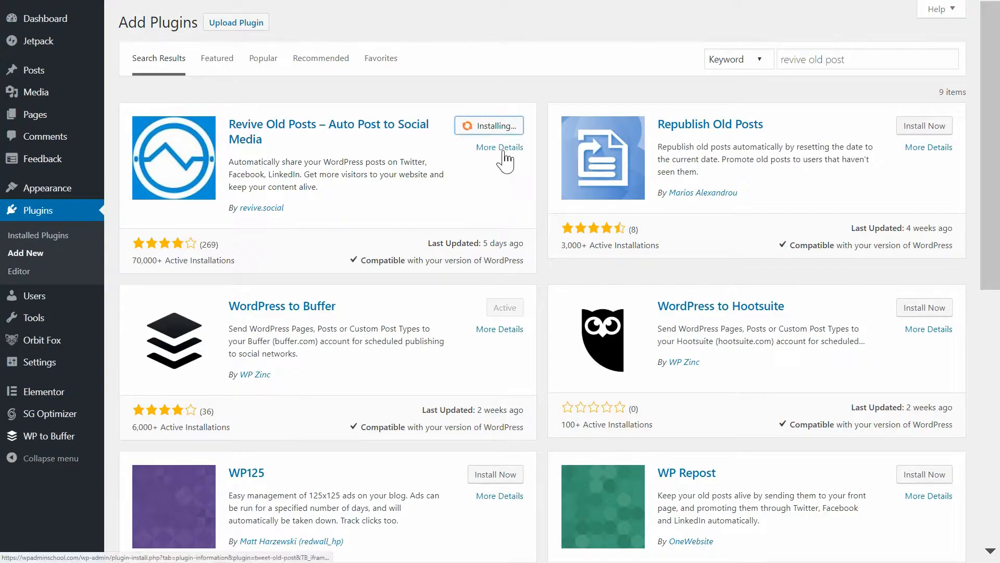
{"action": "left_click", "coordinate": [500, 147]}
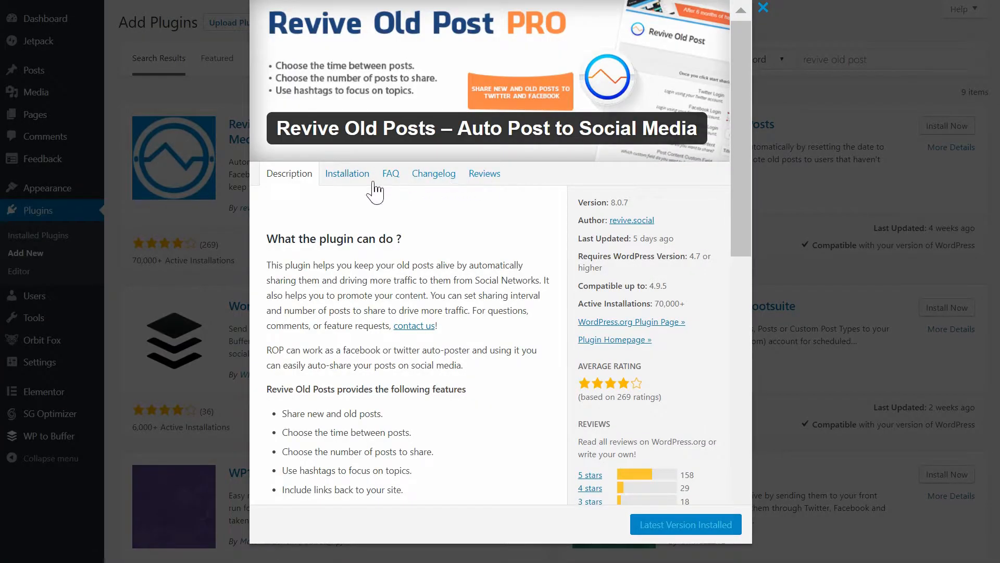
{"action": "left_click", "coordinate": [42, 276]}
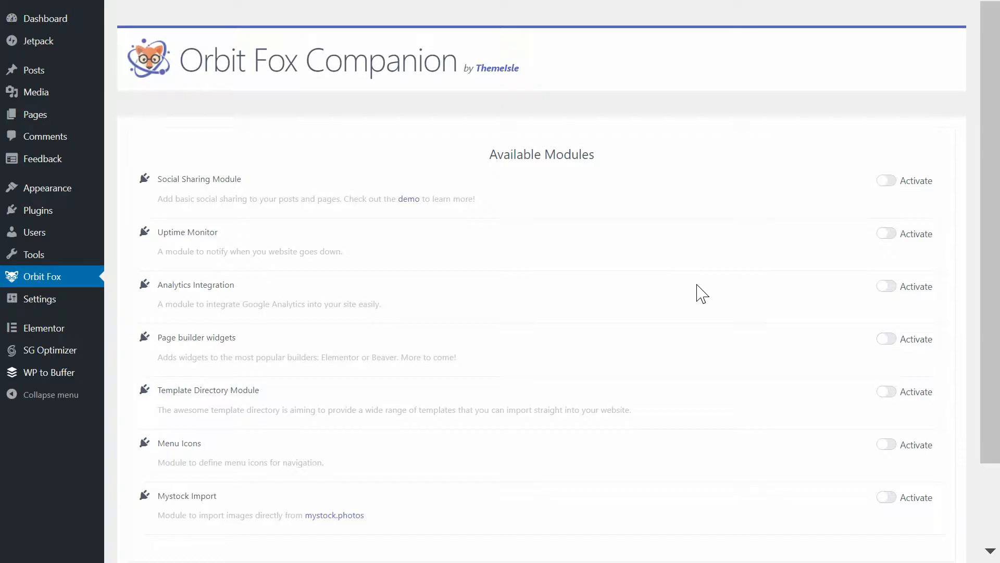
Activate Orbit Fox's Social Sharing Module, expand its options and toggle the Posts checkbox
{"action": "left_click", "coordinate": [887, 180]}
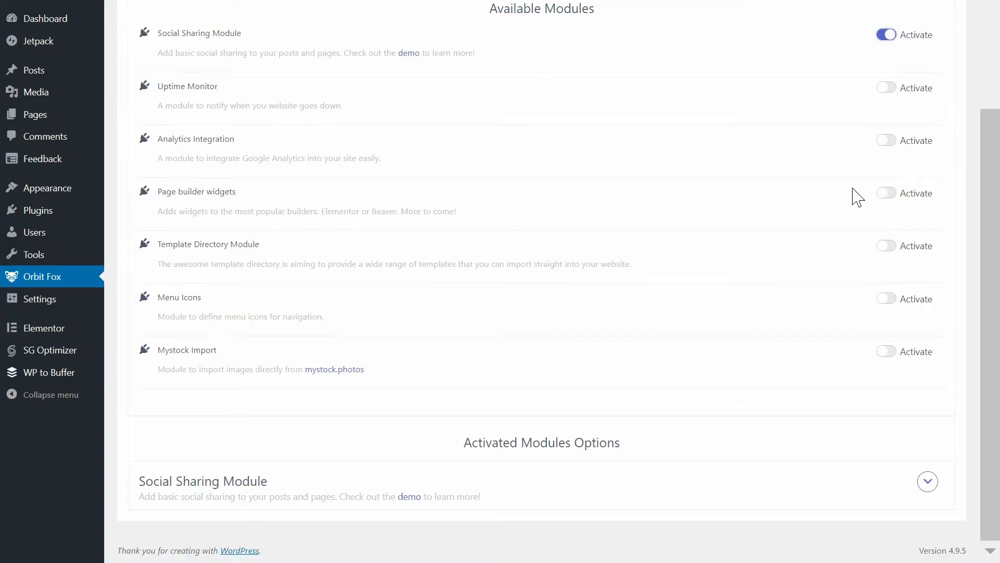
{"action": "left_click", "coordinate": [928, 481]}
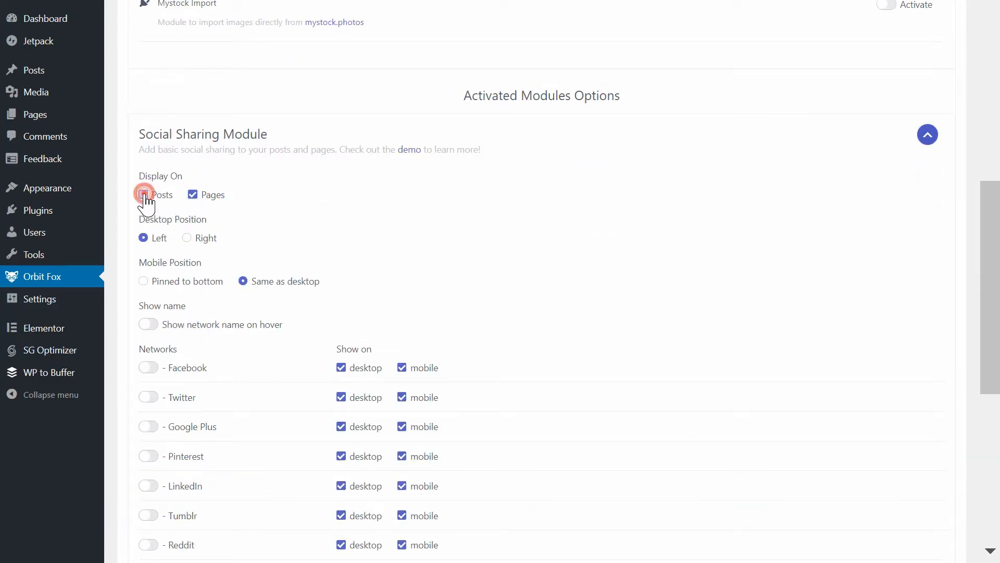
{"action": "left_click", "coordinate": [143, 195]}
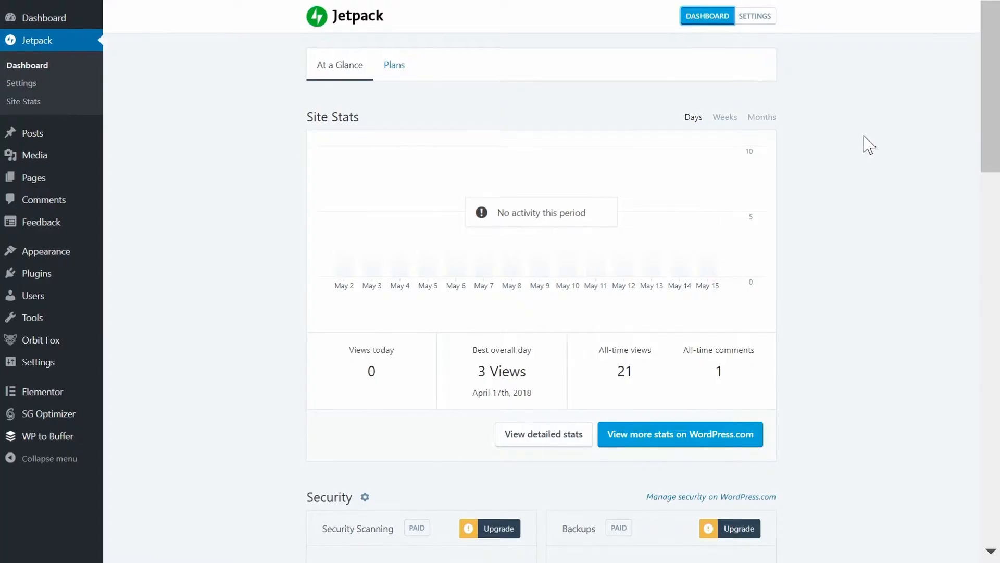
Scroll Jetpack Settings to Speed up your site and view info on serving images
{"action": "left_click", "coordinate": [755, 16]}
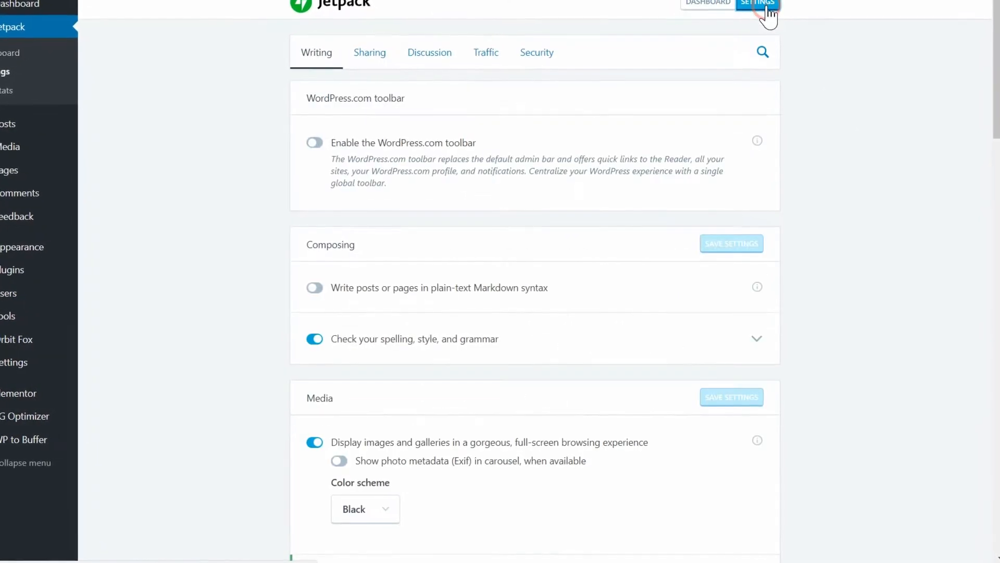
{"action": "scroll", "scroll_direction": "down", "scroll_amount": 3}
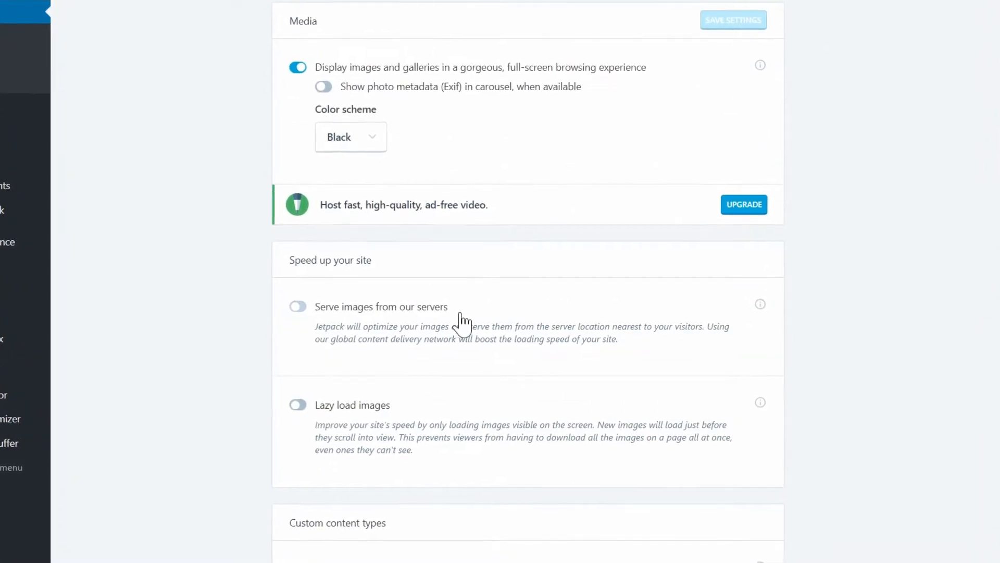
{"action": "left_click", "coordinate": [764, 304]}
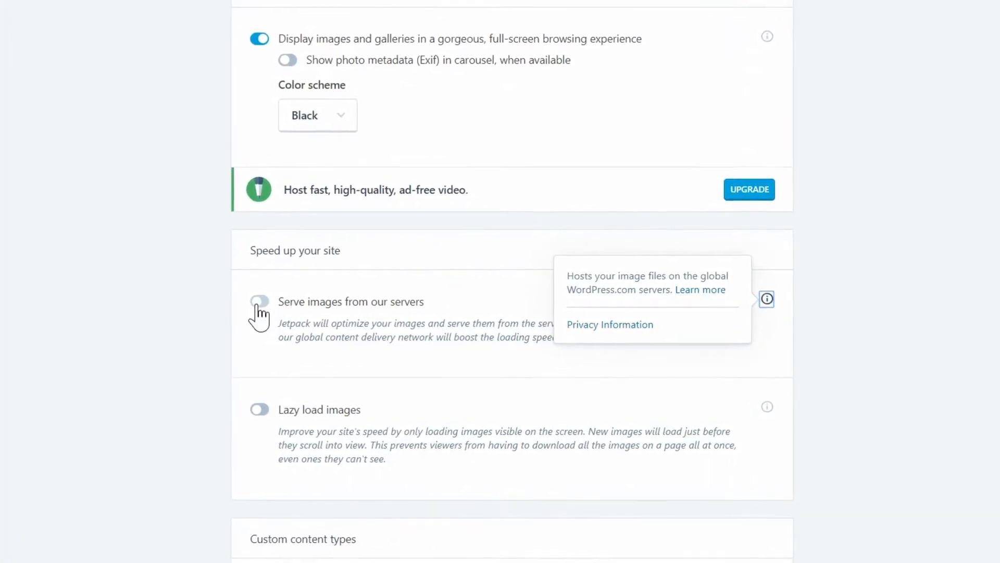
{"action": "left_click", "coordinate": [259, 302]}
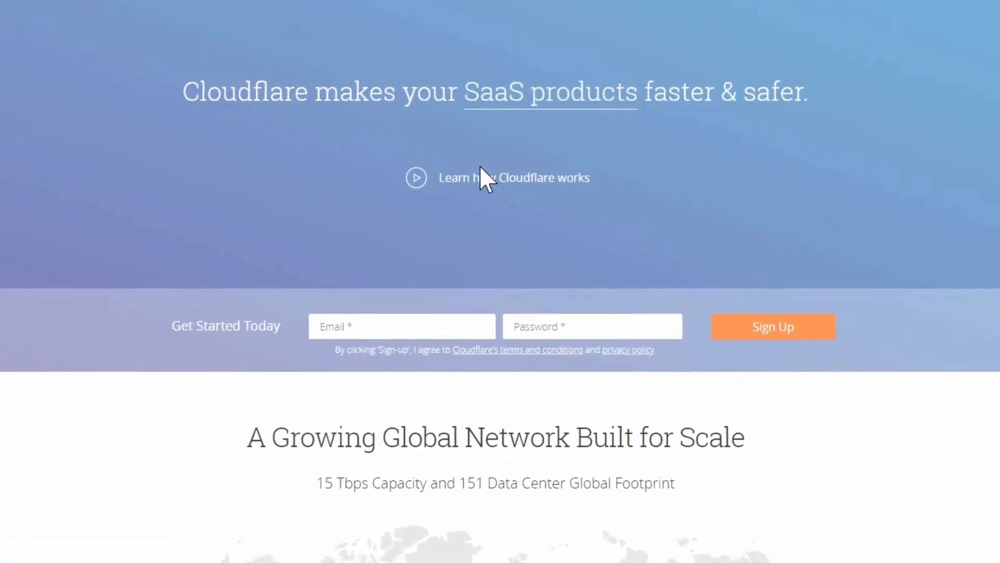
Scroll down the Cloudflare landing page to see its network overview and sign-up form
{"action": "scroll", "scroll_direction": "down", "scroll_amount": 3}
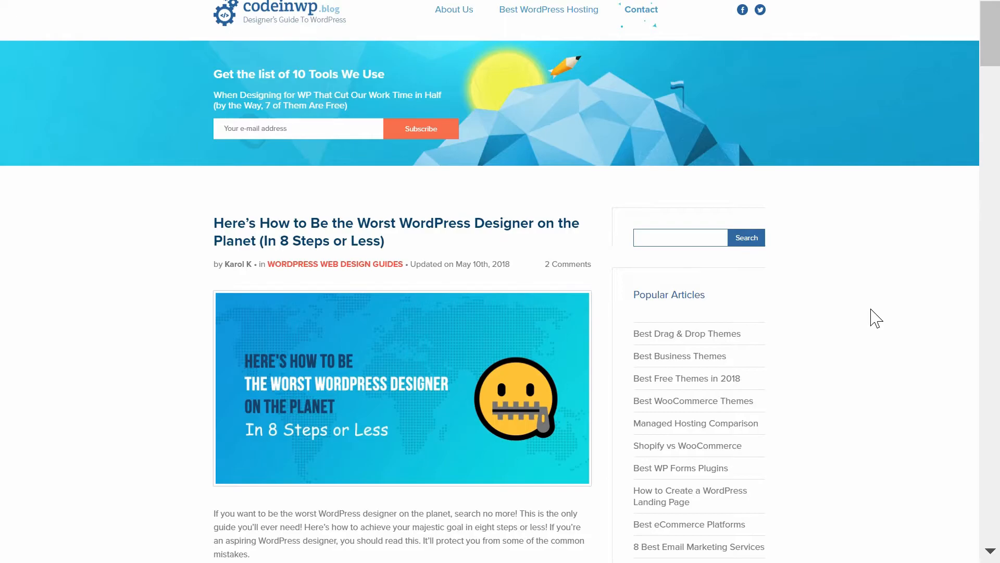
Scroll down through the CodeinWP blog's list of recent WordPress articles
{"action": "scroll", "scroll_direction": "down", "scroll_amount": 3}
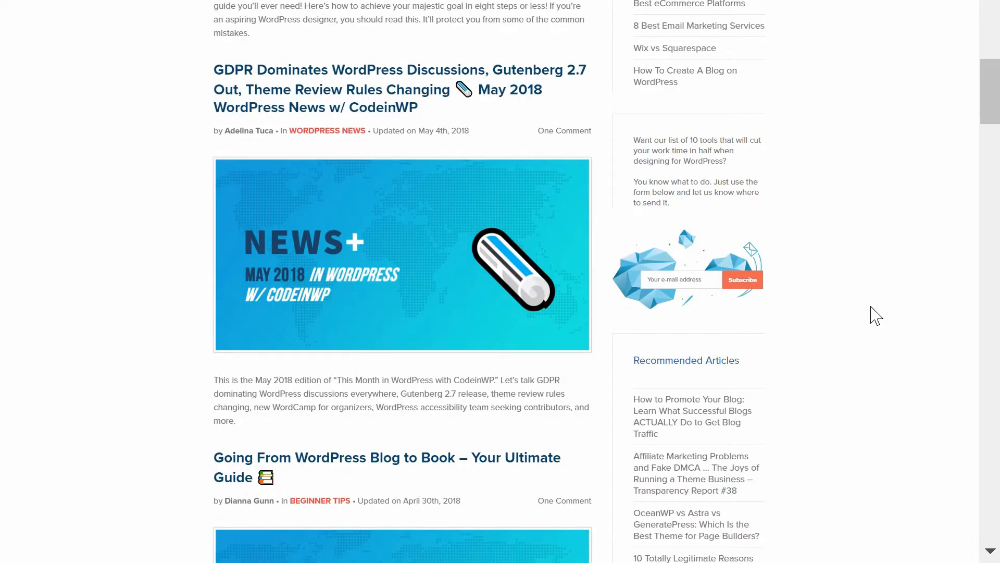
{"action": "scroll", "scroll_direction": "down", "scroll_amount": 3}
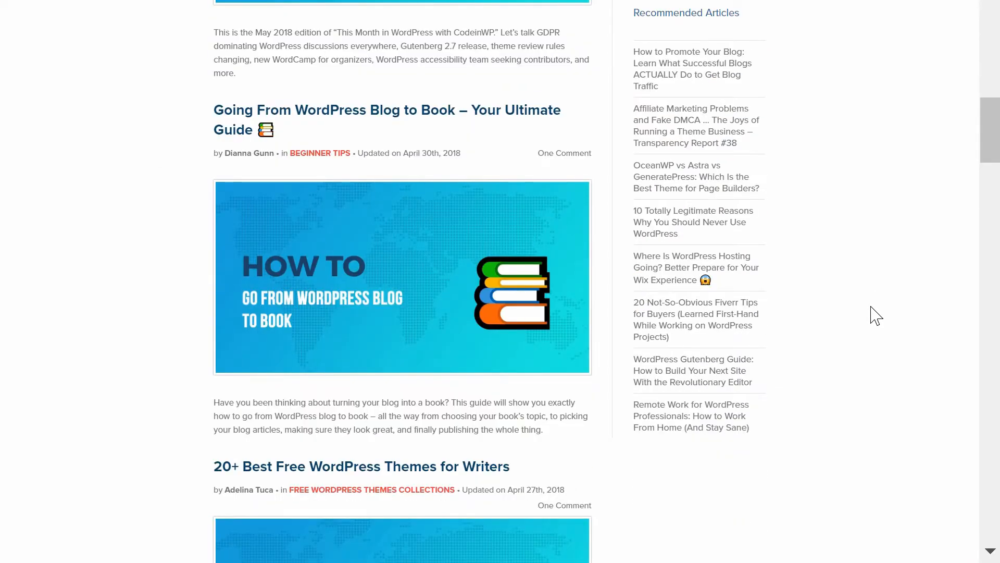
{"action": "scroll", "scroll_direction": "down", "scroll_amount": 3}
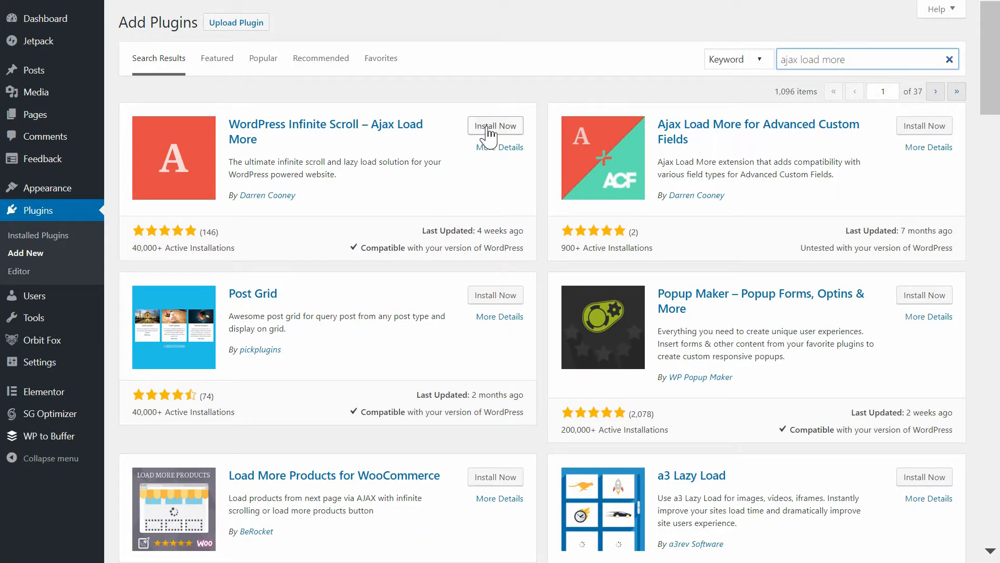
Install and activate the Ajax Load More infinite scroll plugin, then go to Posts
{"action": "left_click", "coordinate": [496, 125]}
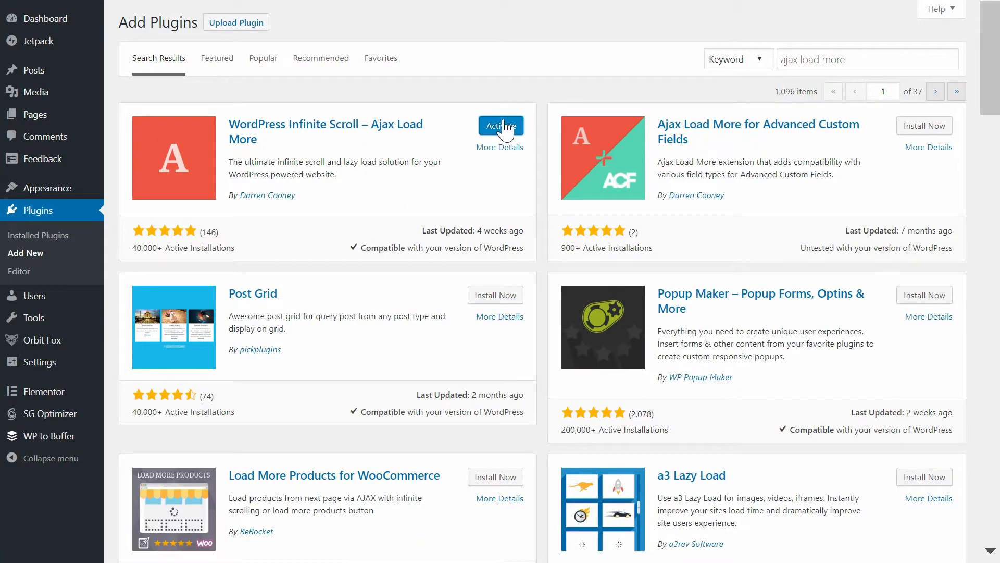
{"action": "left_click", "coordinate": [500, 126]}
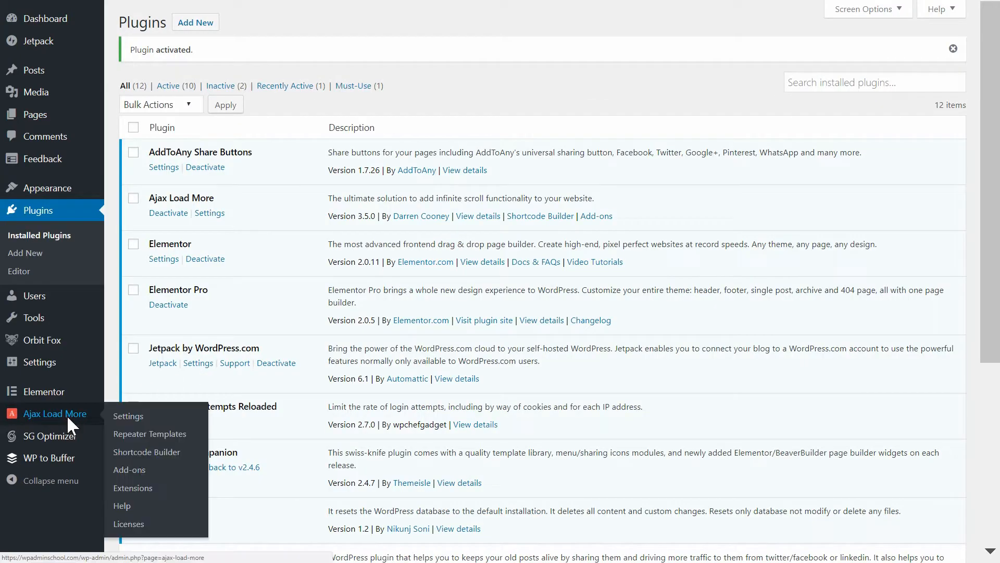
{"action": "left_click", "coordinate": [33, 70]}
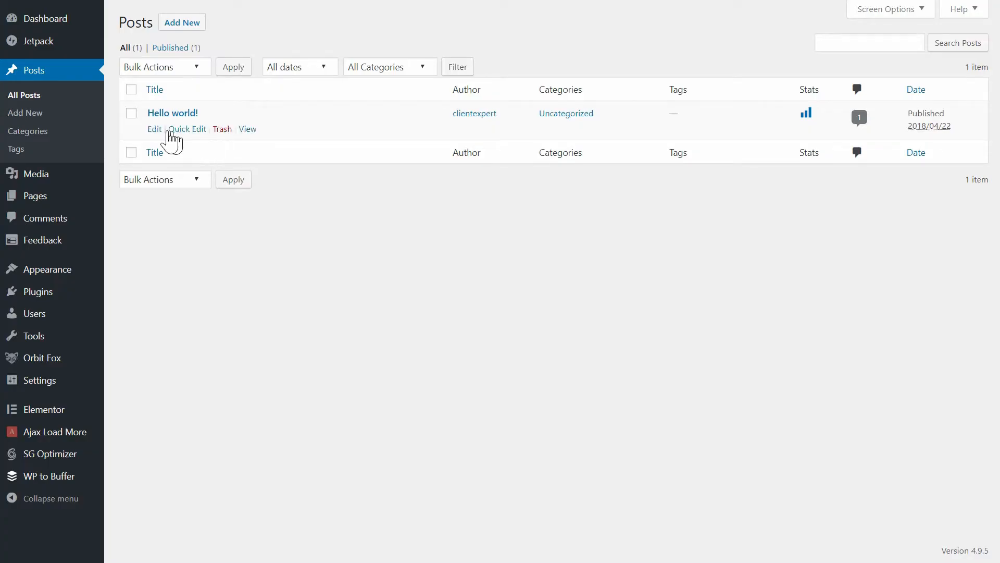
Open the 'Hello world!' post from All Posts in the post editor
{"action": "left_click", "coordinate": [154, 129]}
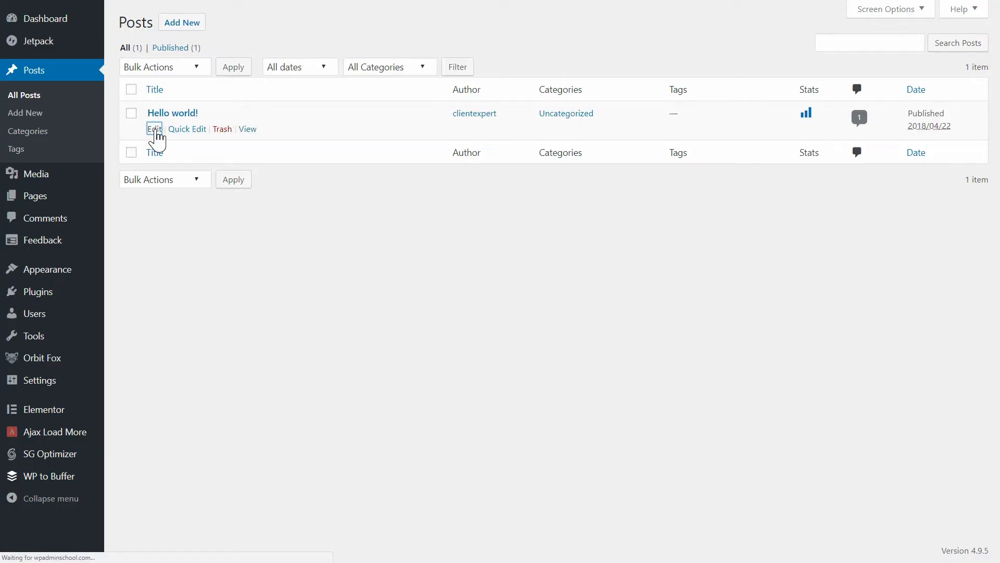
{"action": "left_click", "coordinate": [154, 129]}
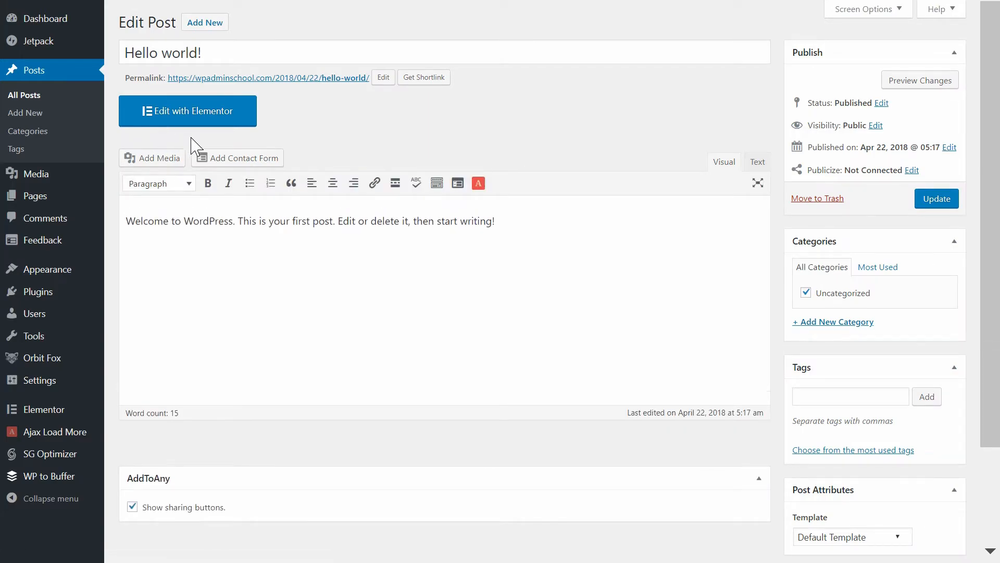
{"action": "left_click", "coordinate": [244, 158]}
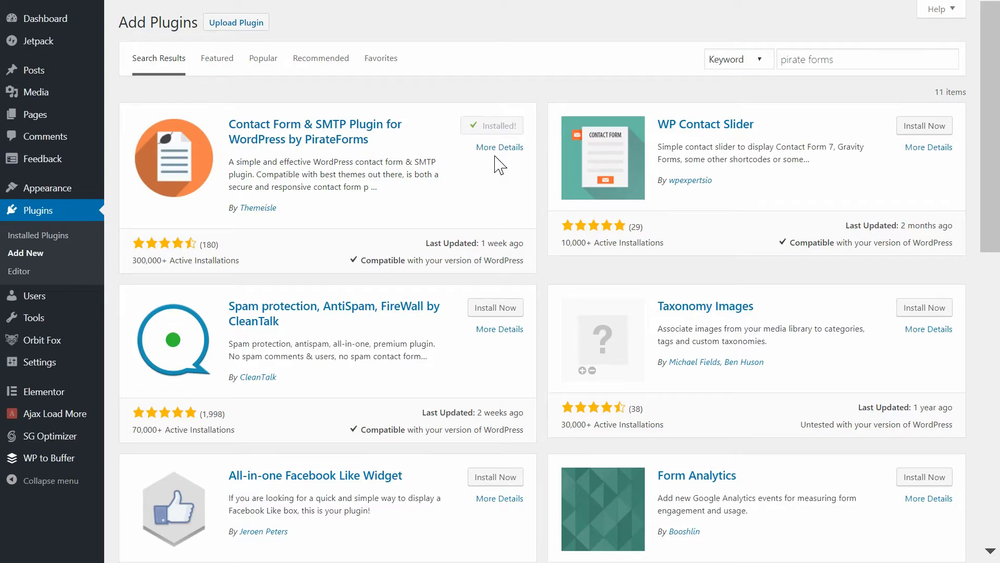
Activate PirateForms and view the Fields Settings tab in Pirate Forms settings
{"action": "left_click", "coordinate": [492, 126]}
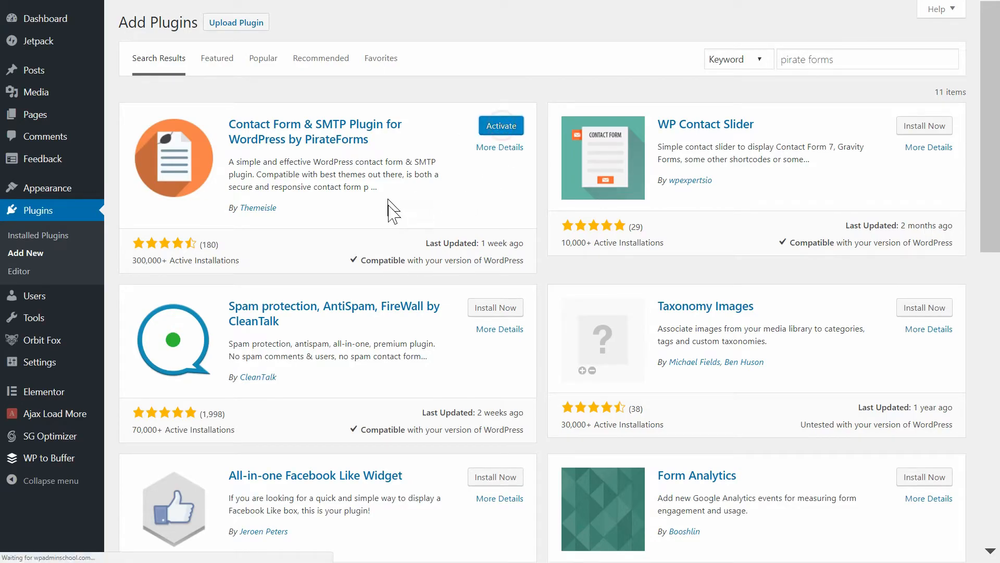
{"action": "left_click", "coordinate": [500, 126]}
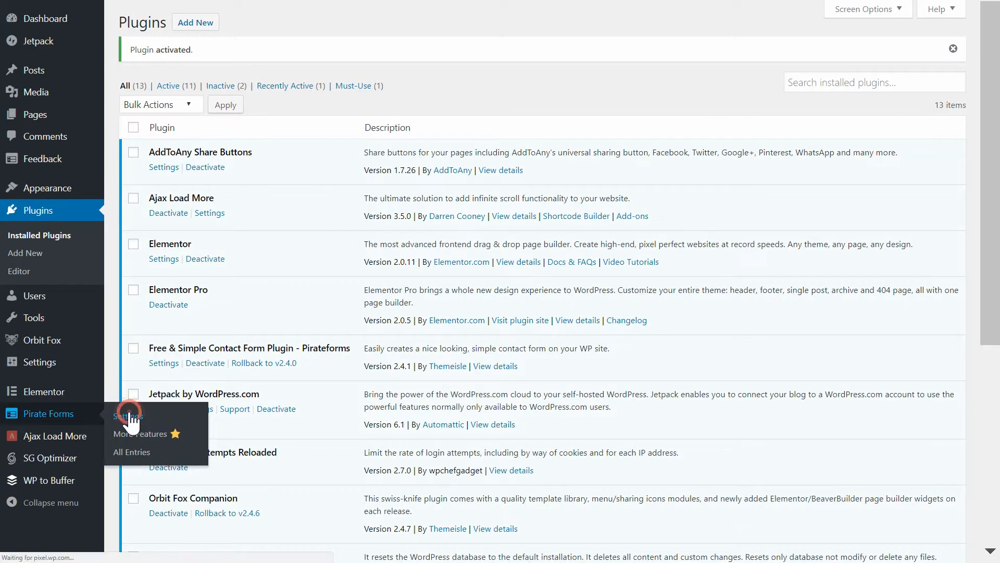
{"action": "left_click", "coordinate": [127, 416]}
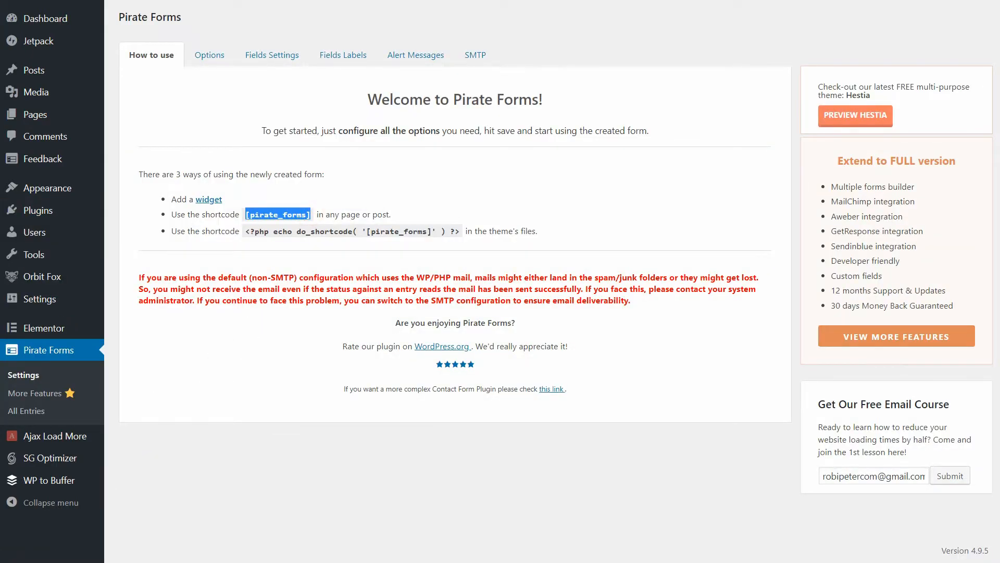
{"action": "left_click", "coordinate": [272, 55]}
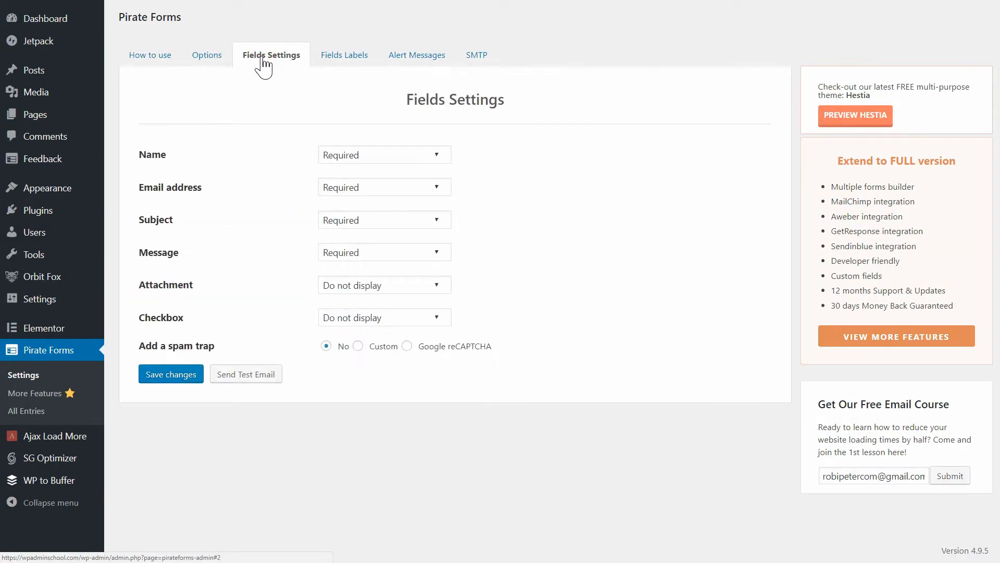
{"action": "left_click", "coordinate": [473, 55]}
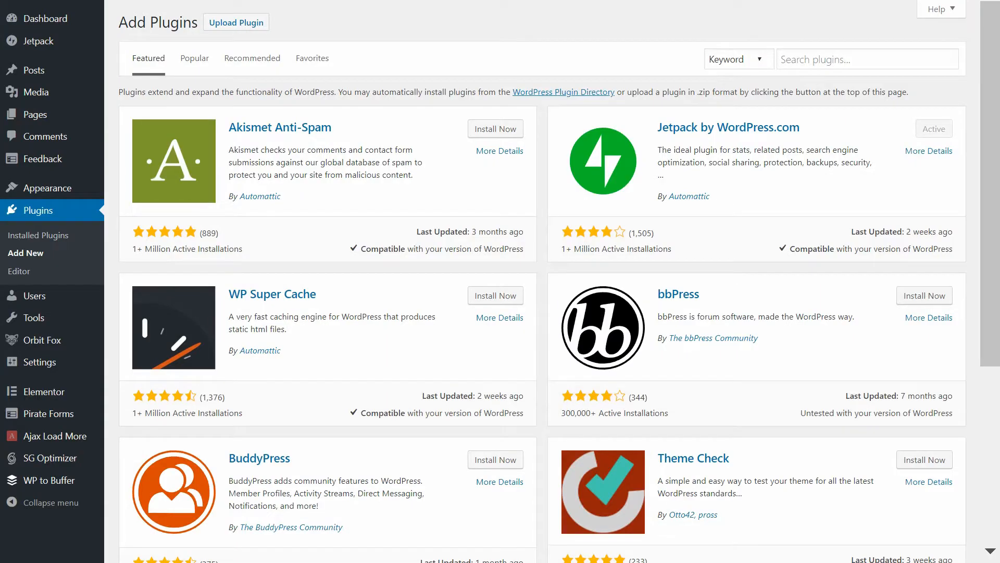
Search plugins for 'related posts' and view the Related Posts Thumbnails plugin details
{"action": "type", "text": "relat"}
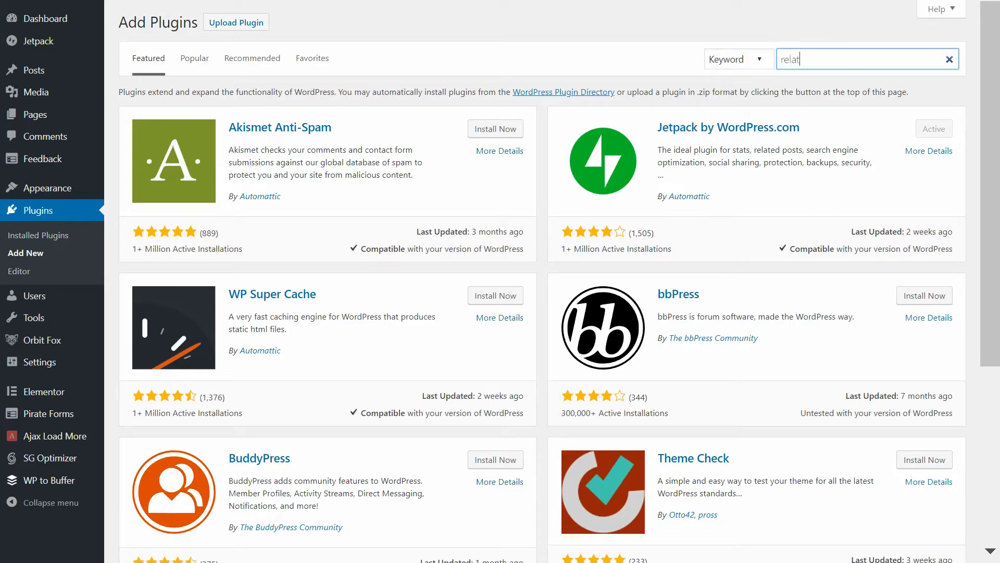
{"action": "type", "text": "related posts"}
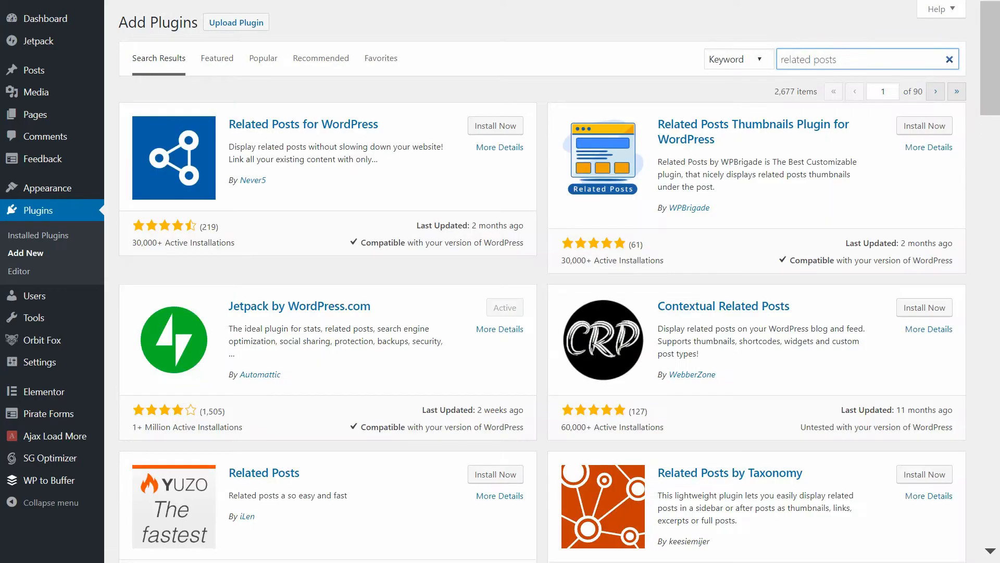
{"action": "mouse_move", "coordinate": [426, 211]}
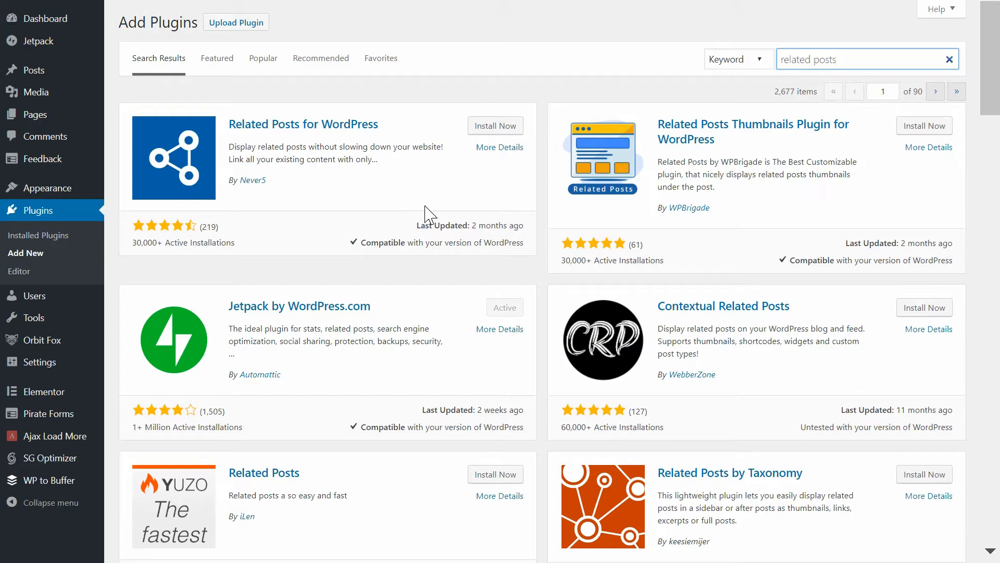
{"action": "scroll", "scroll_direction": "down", "scroll_amount": 3}
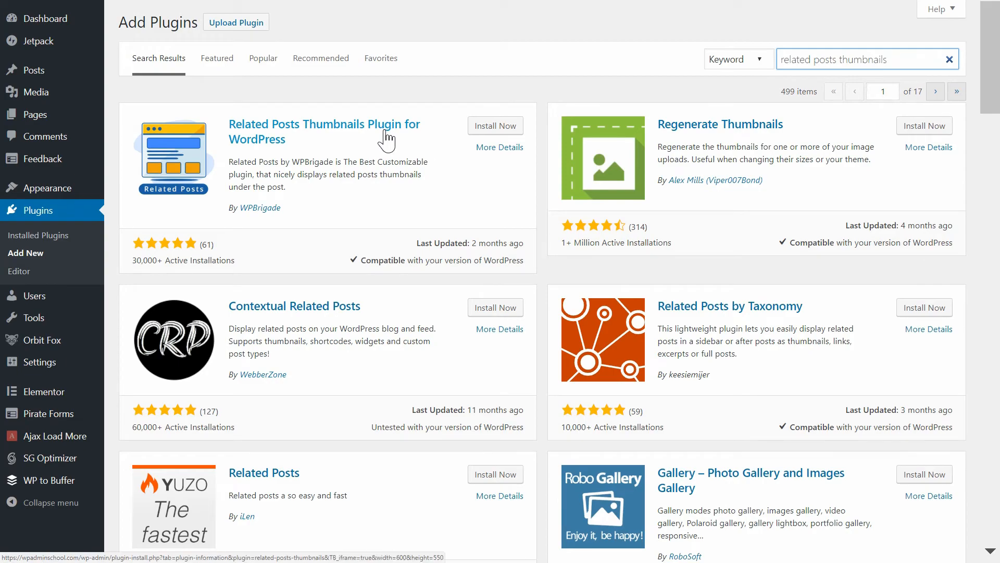
{"action": "mouse_move", "coordinate": [504, 155]}
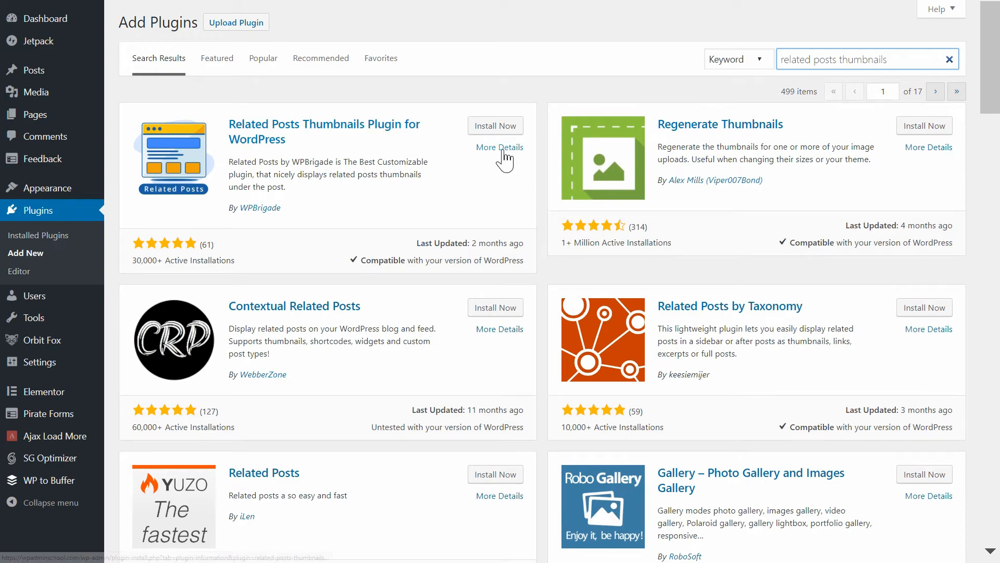
{"action": "left_click", "coordinate": [499, 147]}
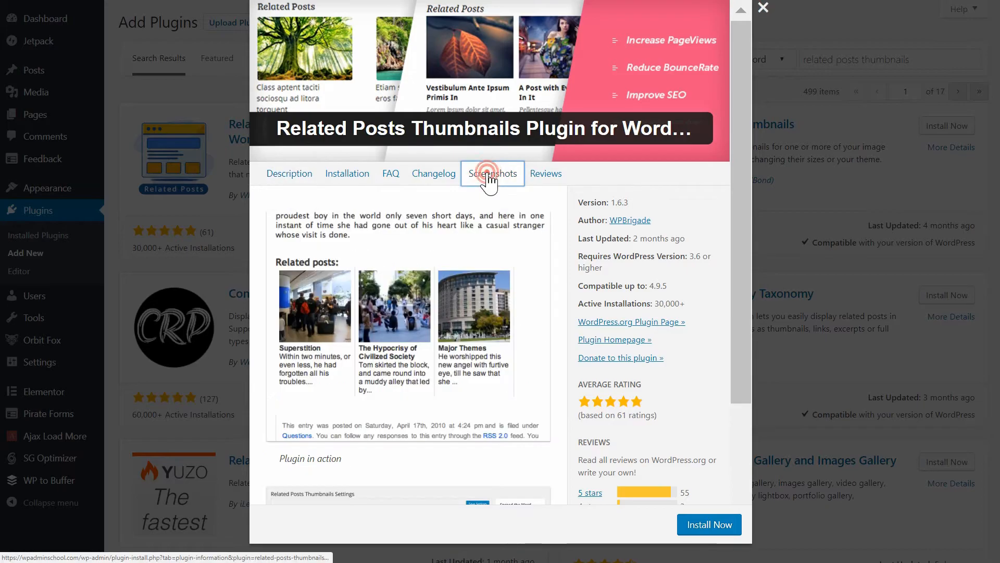
{"action": "scroll", "scroll_direction": "down", "scroll_amount": 3}
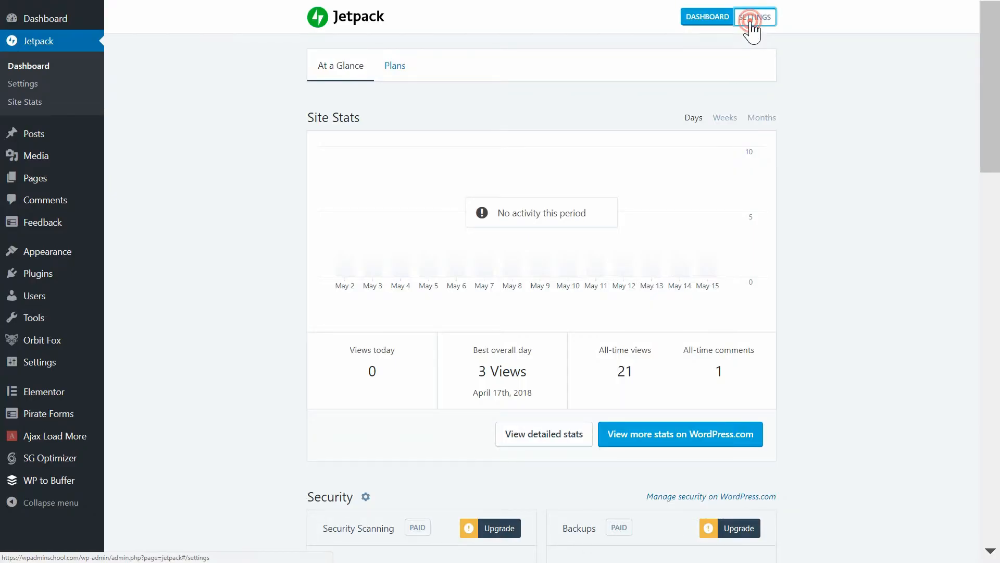
View Jetpack's Discussion settings, then search the plugin directory for 'sendinblue'
{"action": "left_click", "coordinate": [755, 17]}
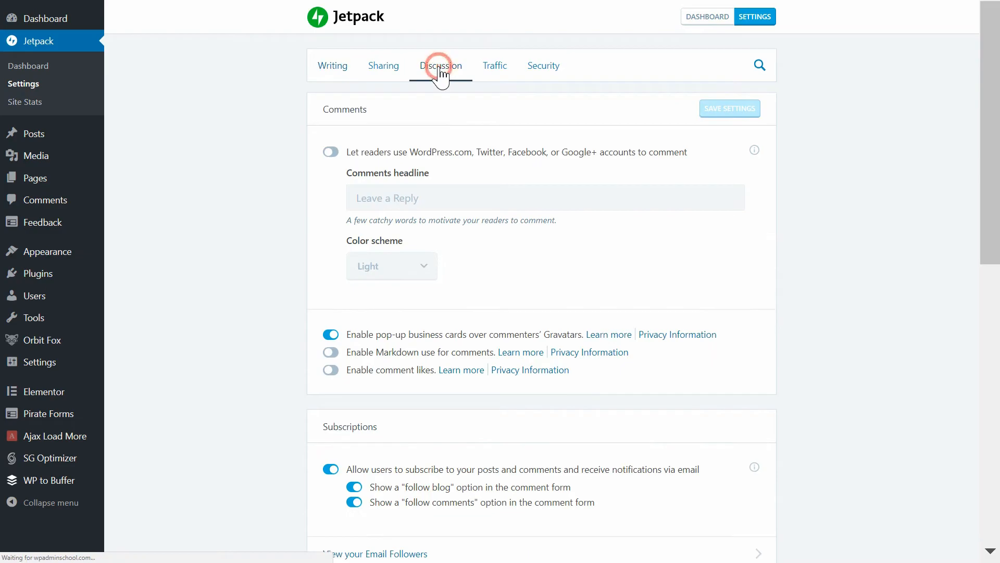
{"action": "scroll", "scroll_direction": "down", "scroll_amount": 3}
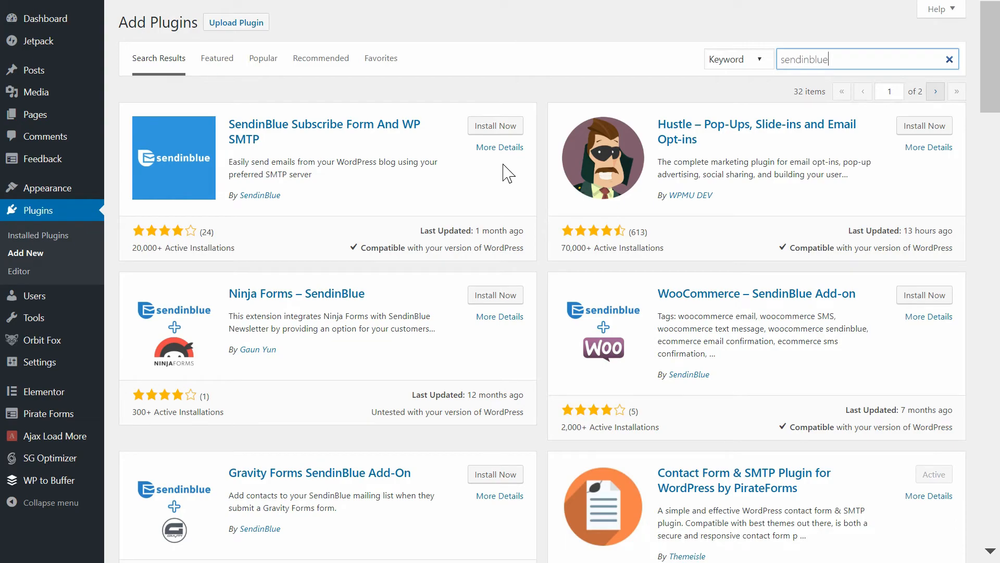
{"action": "left_click", "coordinate": [499, 146]}
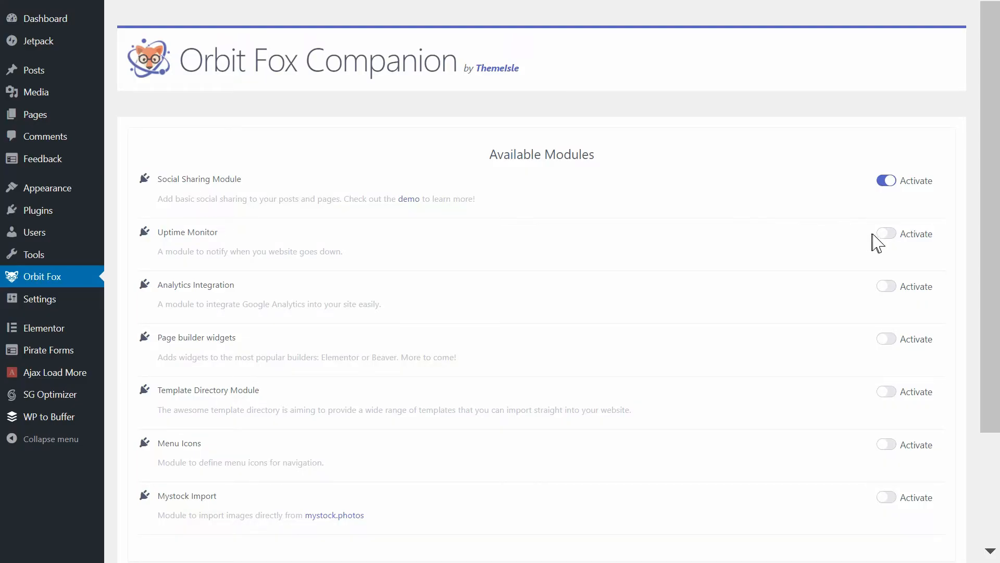
Activate Orbit Fox Uptime Monitor, dismiss the email notice, and save the notification email
{"action": "left_click", "coordinate": [886, 233]}
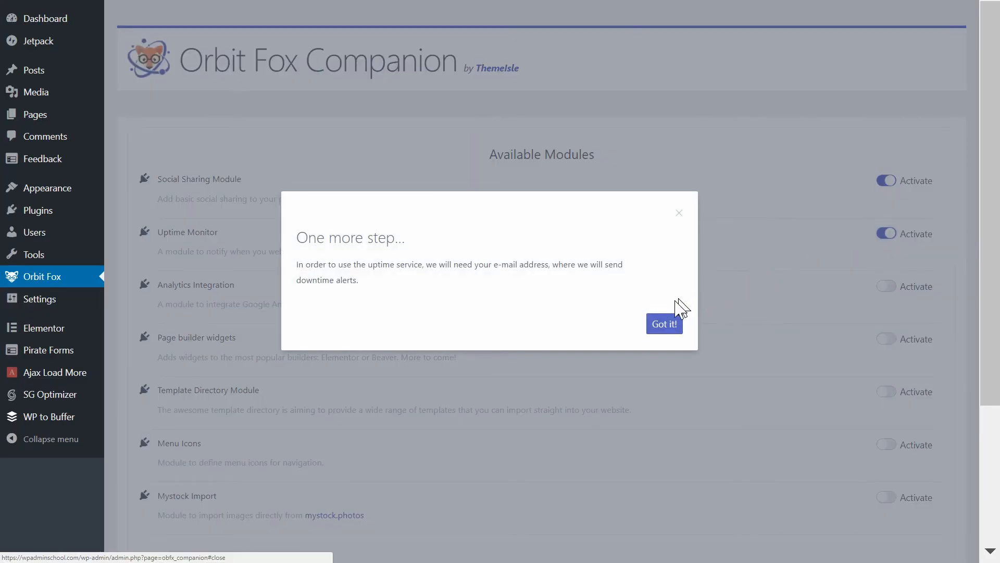
{"action": "left_click", "coordinate": [664, 324]}
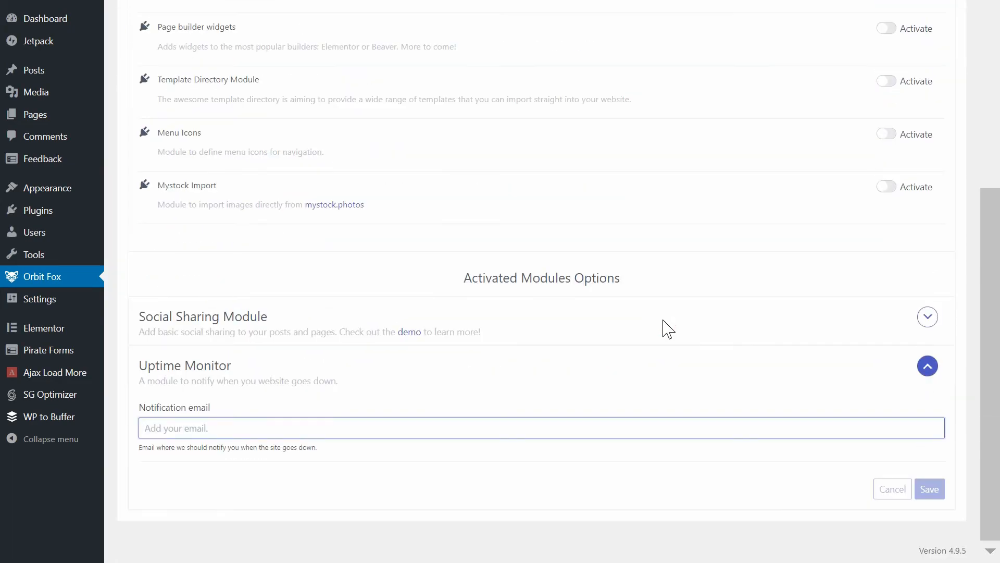
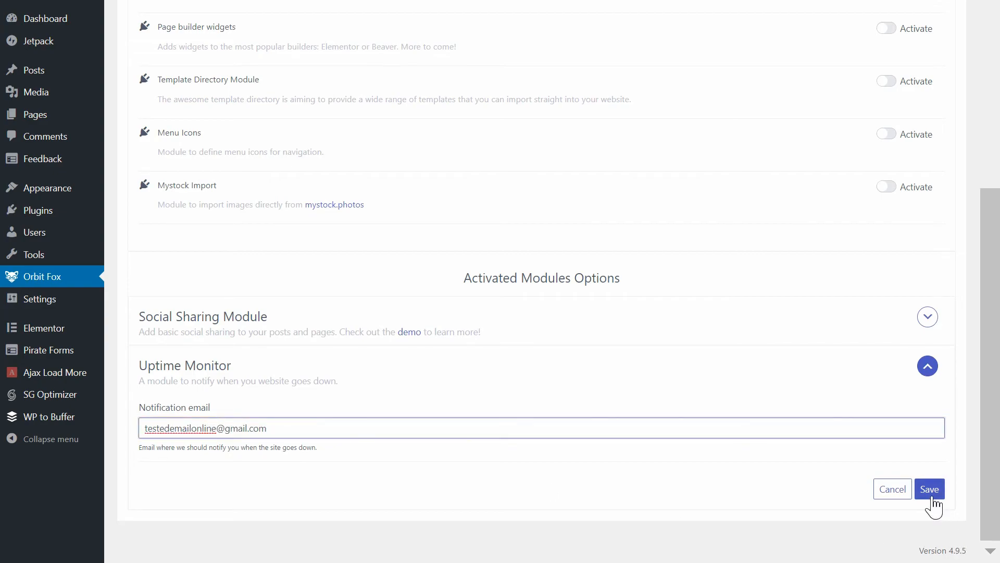
{"action": "left_click", "coordinate": [929, 489]}
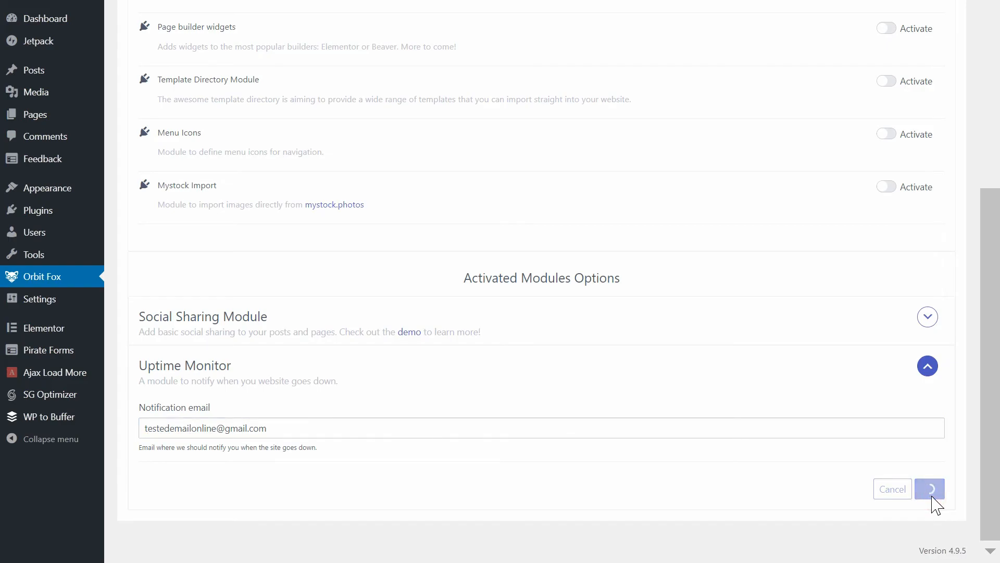
{"action": "left_click", "coordinate": [929, 489]}
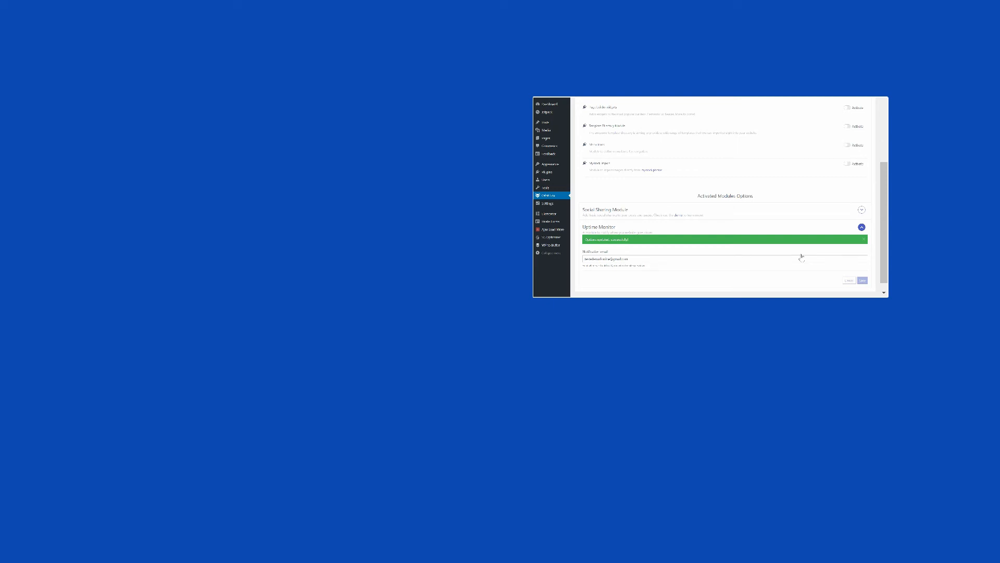